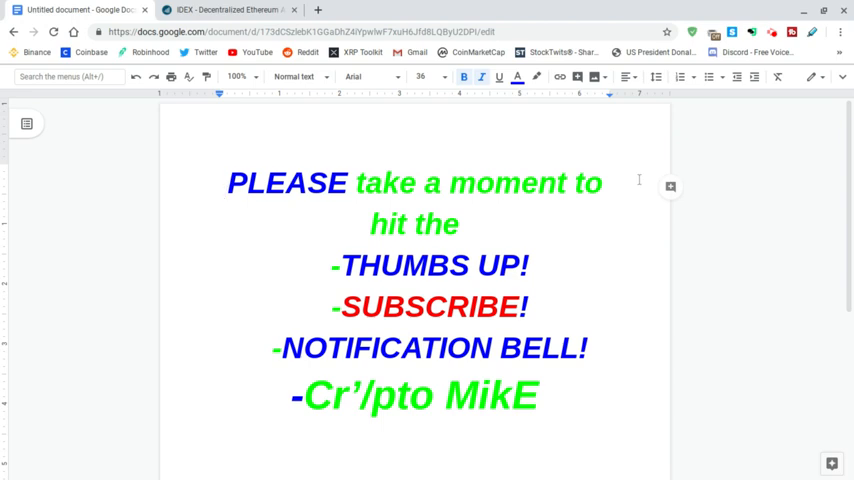
mouse_move(584, 148)
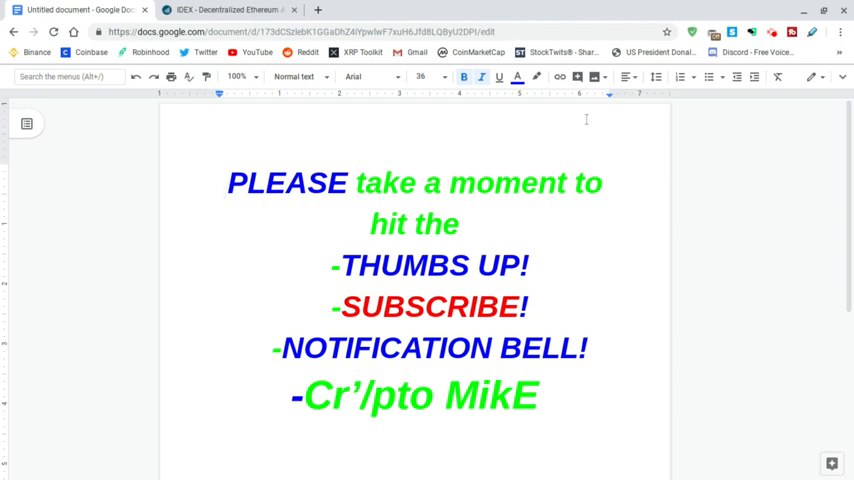
mouse_move(240, 8)
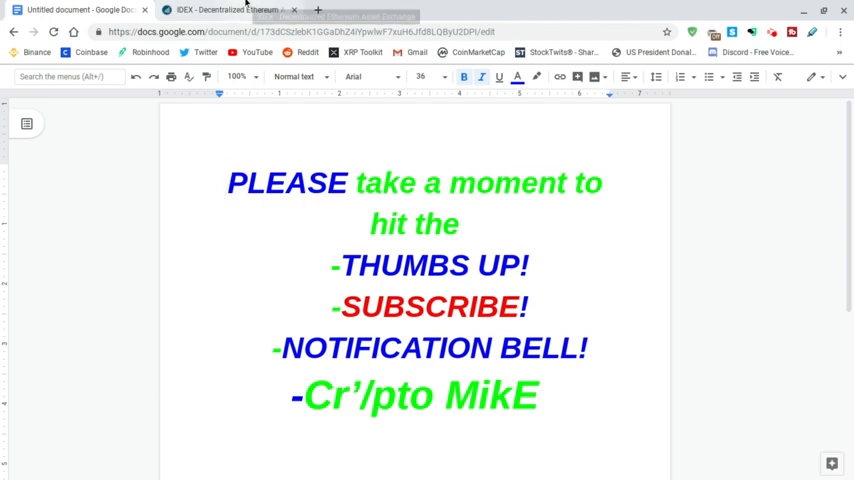
mouse_move(240, 8)
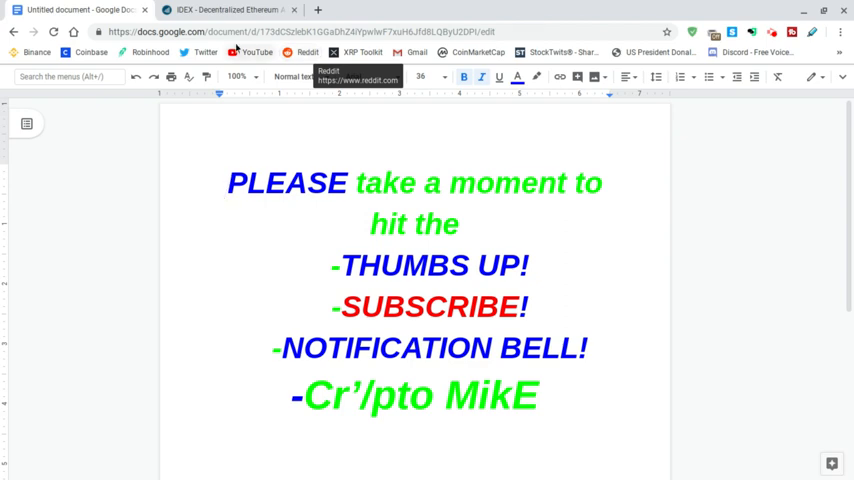
Switch to the IDEX browser tab showing My Balances with a single Ether holding.
left_click(230, 8)
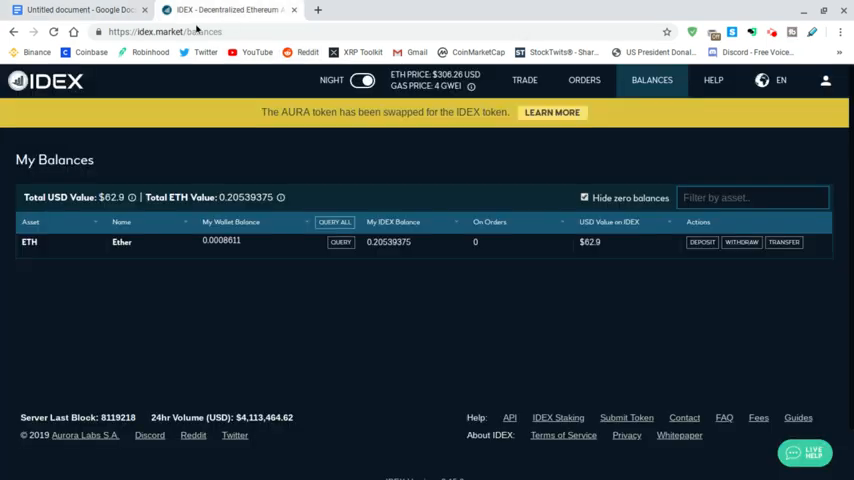
mouse_move(136, 90)
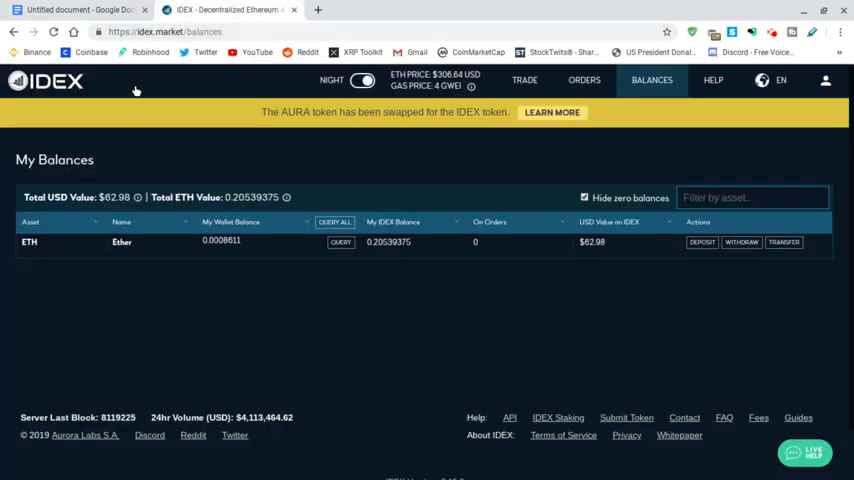
mouse_move(56, 90)
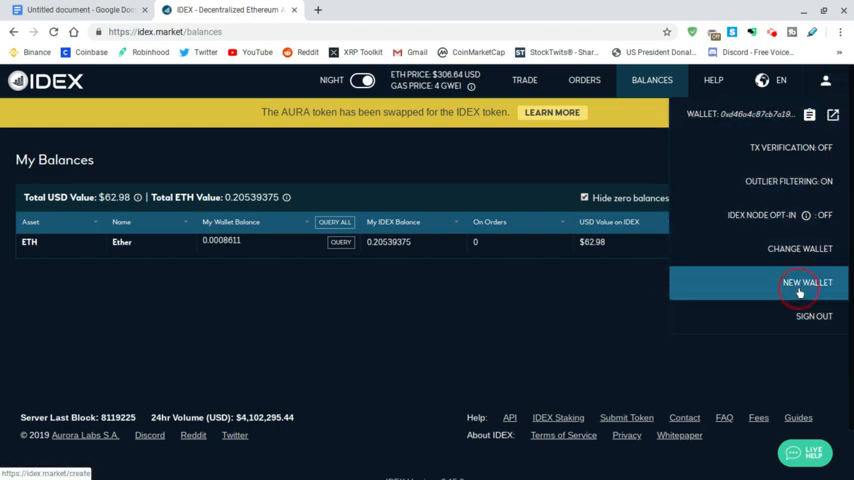
Start NEW WALLET from the account menu, reaching the Create New Wallet password page.
left_click(808, 282)
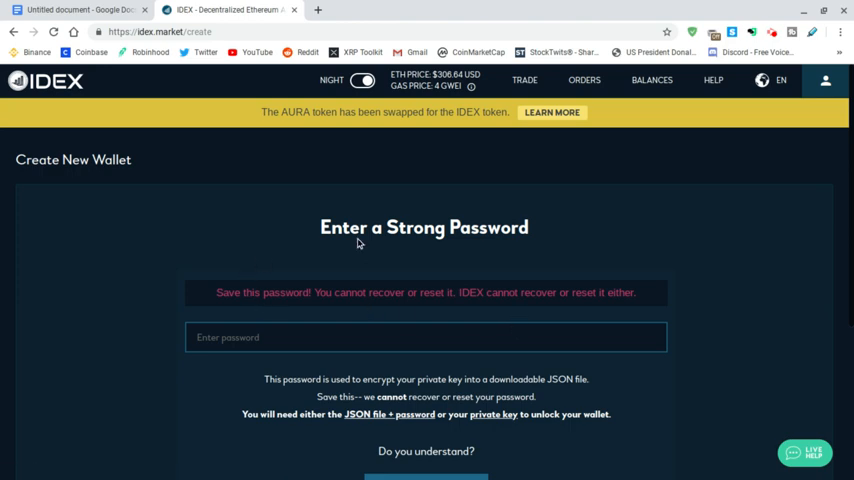
mouse_move(274, 398)
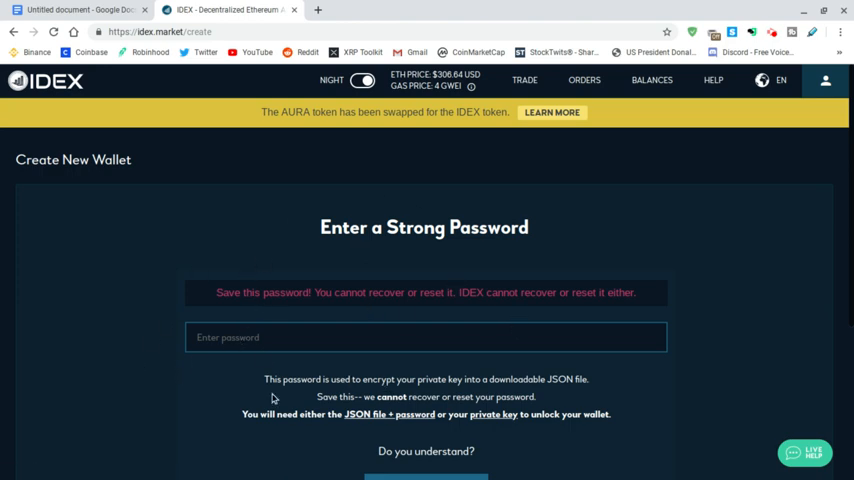
scroll("down", 3)
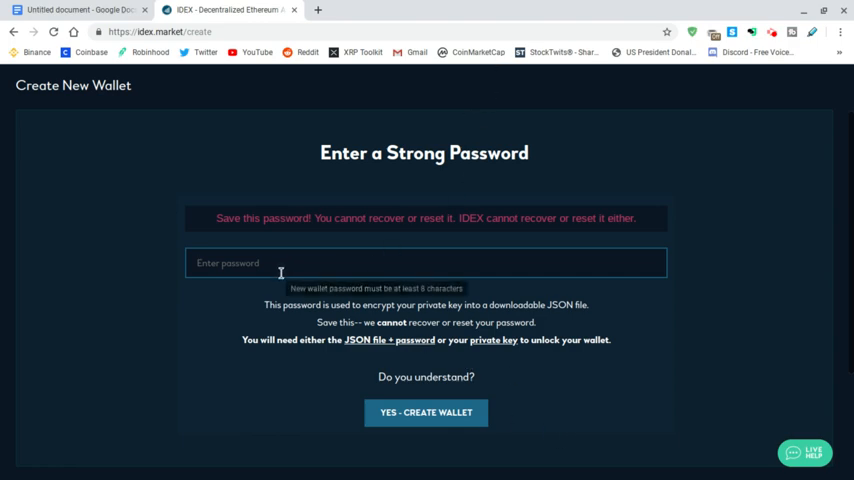
mouse_move(296, 292)
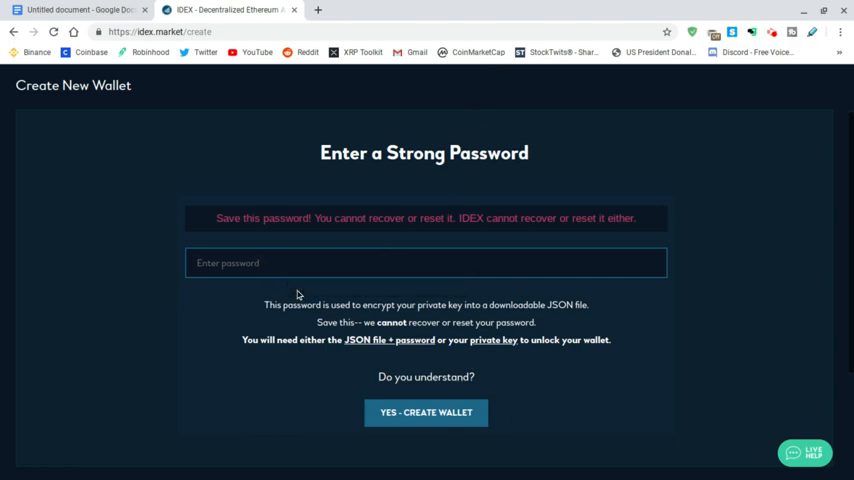
mouse_move(492, 350)
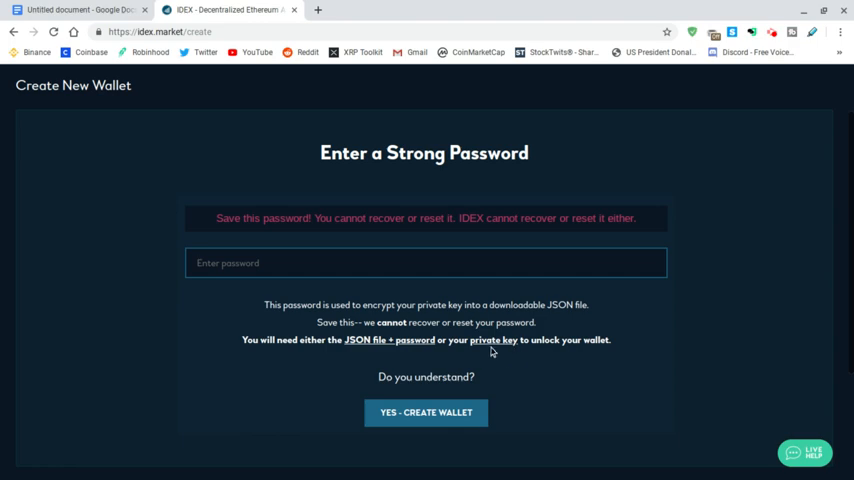
mouse_move(516, 368)
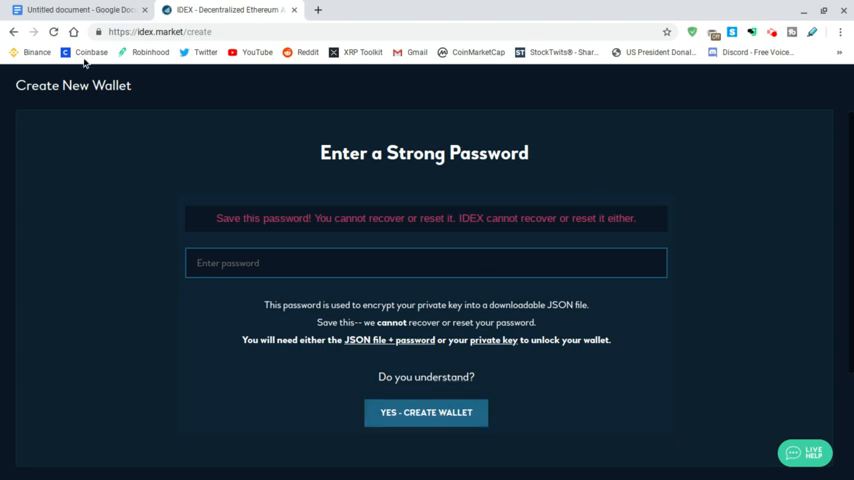
Abandon wallet creation, return to My Balances and dismiss the account menu.
left_click(424, 412)
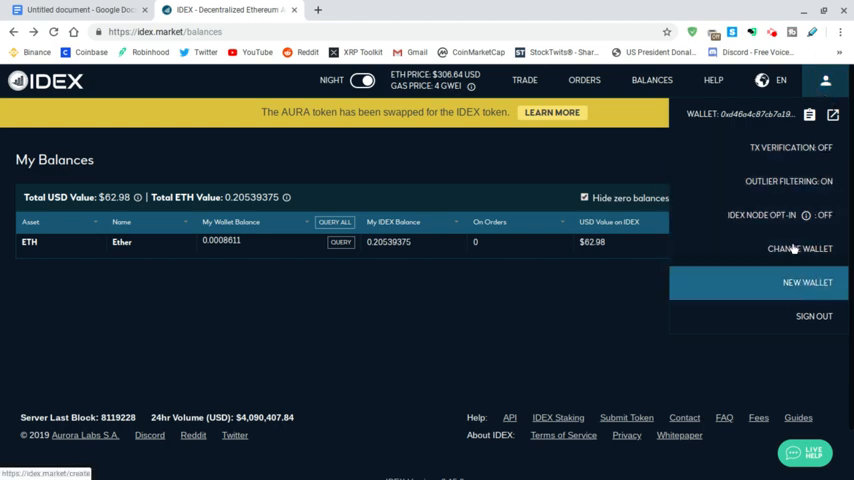
mouse_move(796, 284)
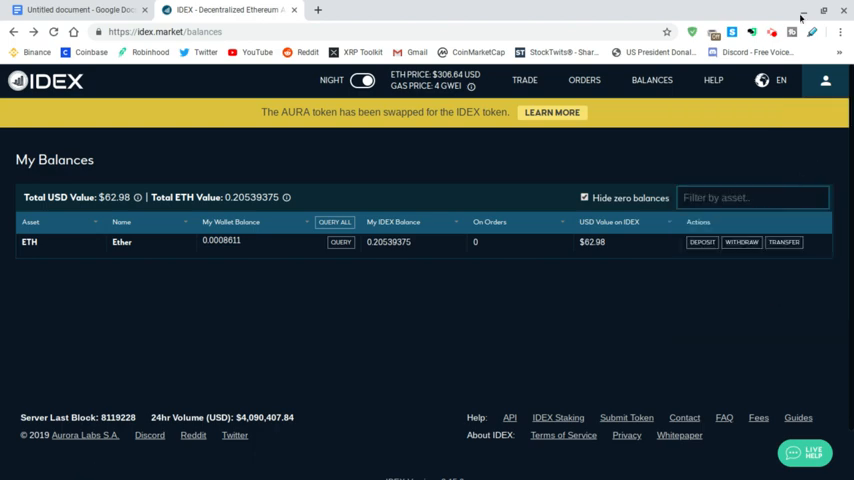
left_click(824, 80)
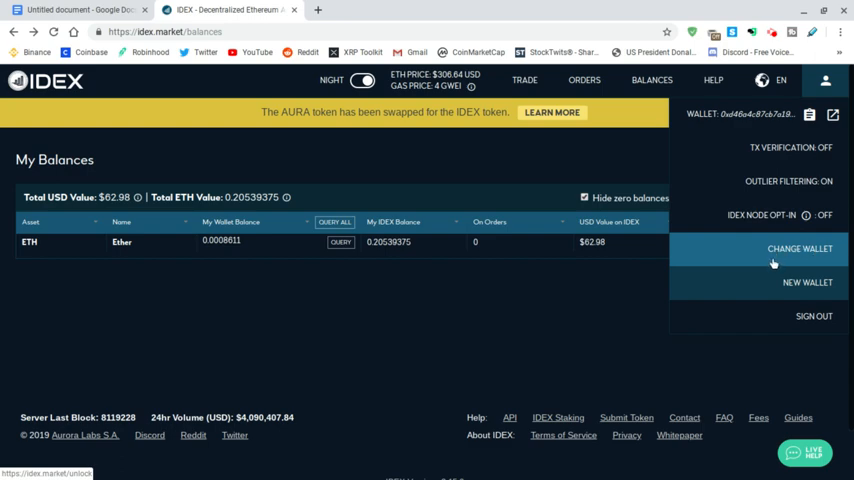
left_click(410, 288)
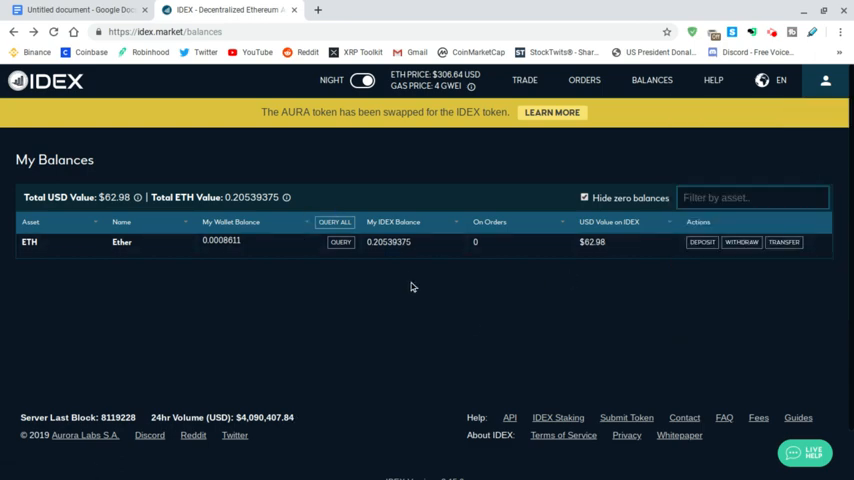
mouse_move(470, 284)
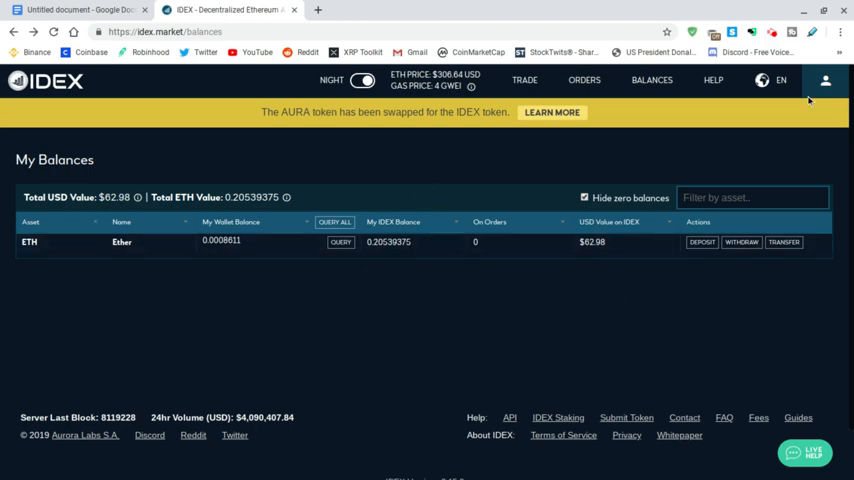
mouse_move(280, 224)
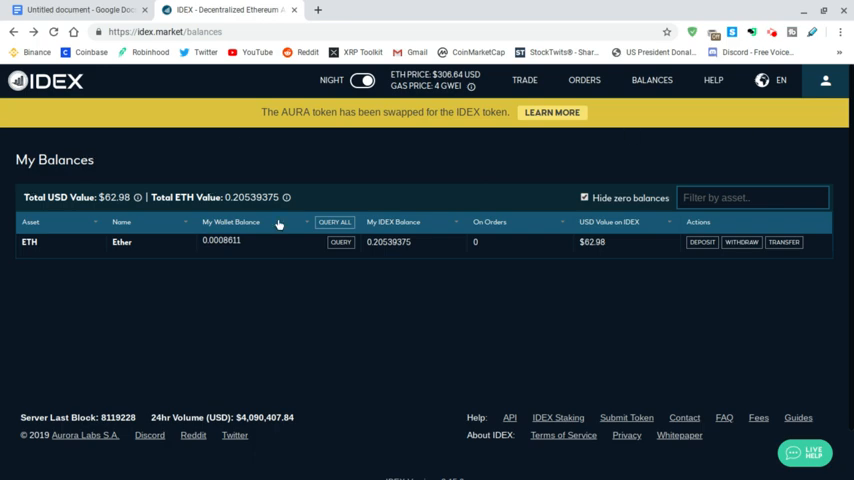
mouse_move(782, 130)
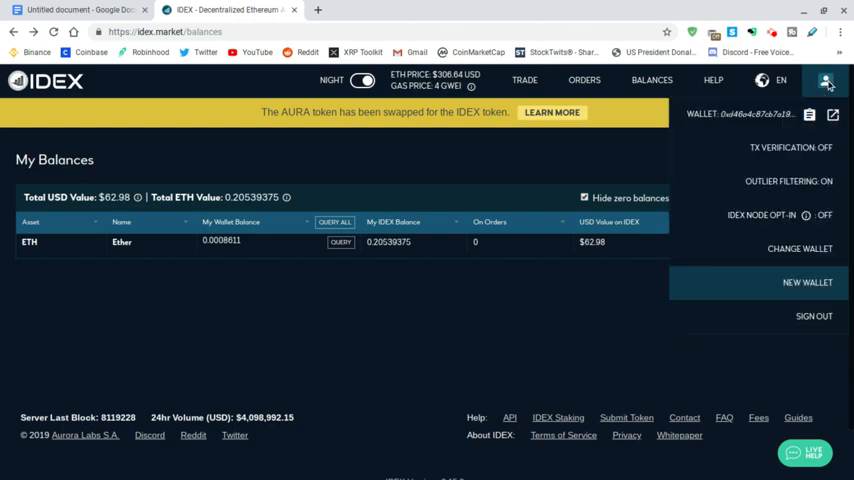
mouse_move(808, 114)
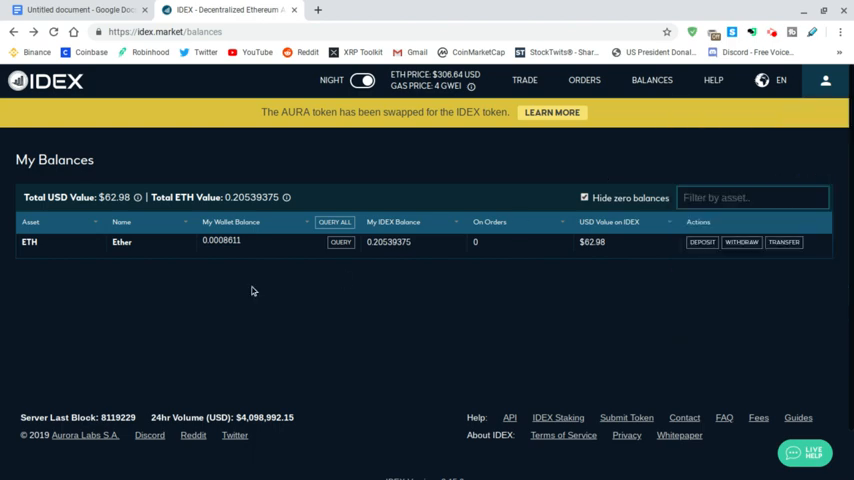
mouse_move(268, 272)
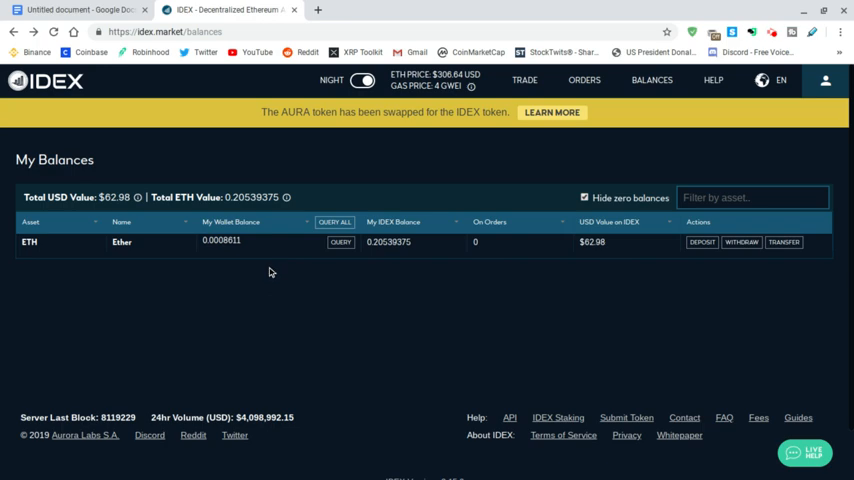
mouse_move(310, 264)
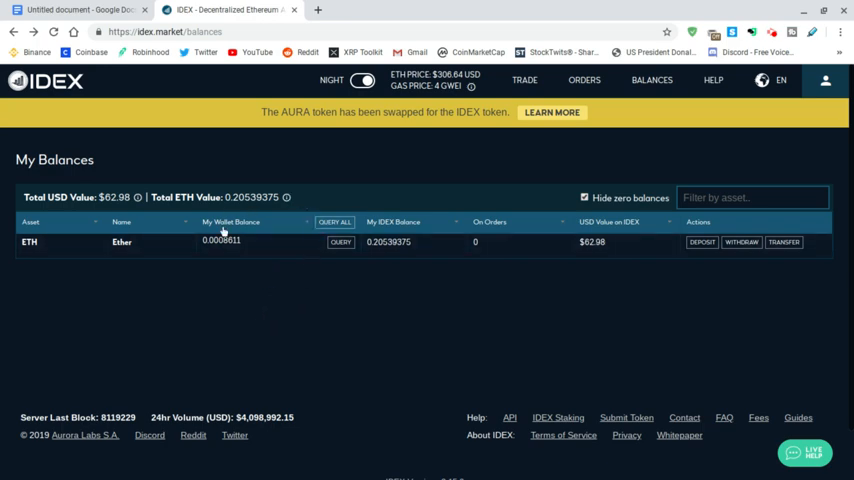
mouse_move(264, 256)
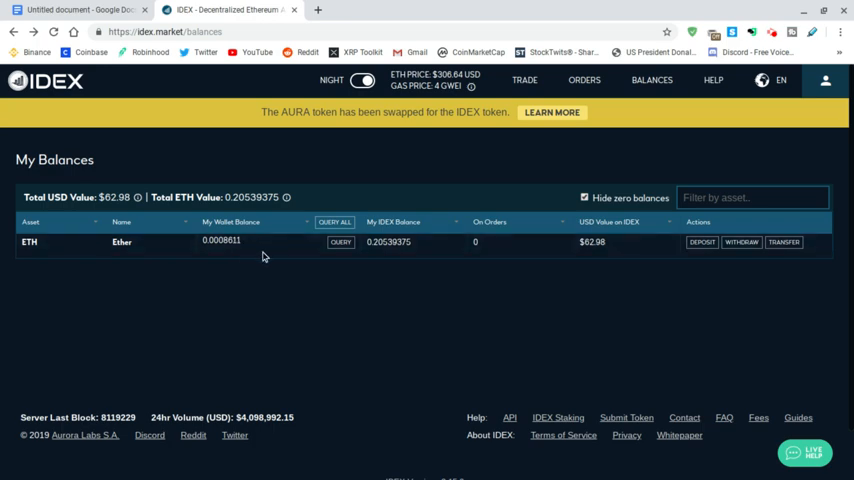
mouse_move(280, 322)
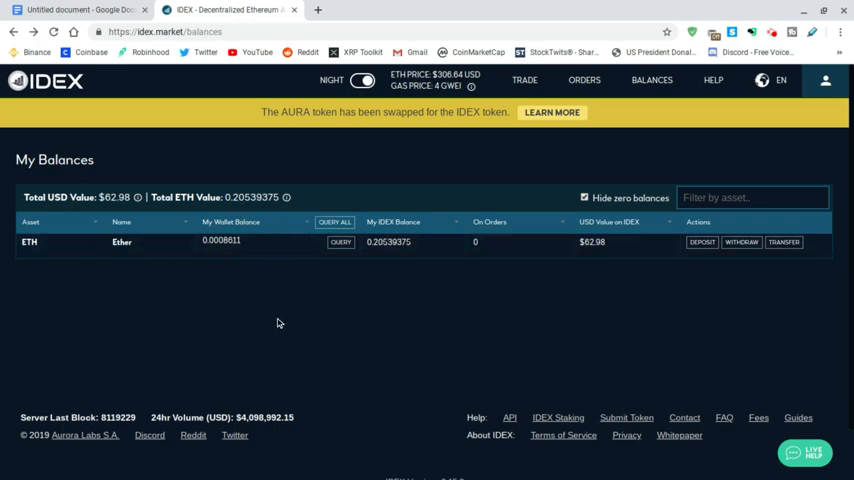
mouse_move(304, 258)
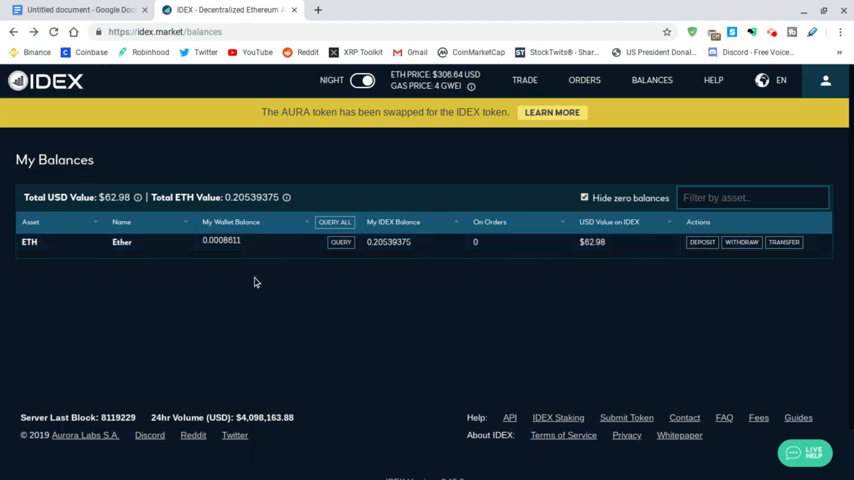
mouse_move(166, 136)
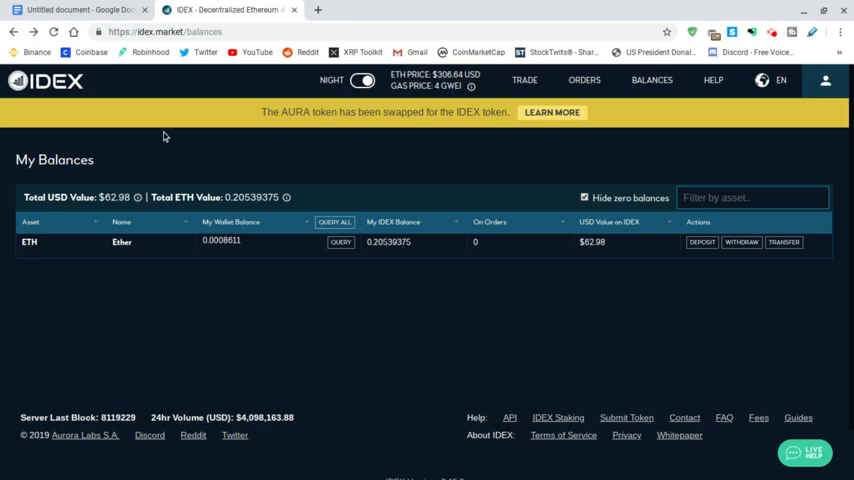
mouse_move(228, 268)
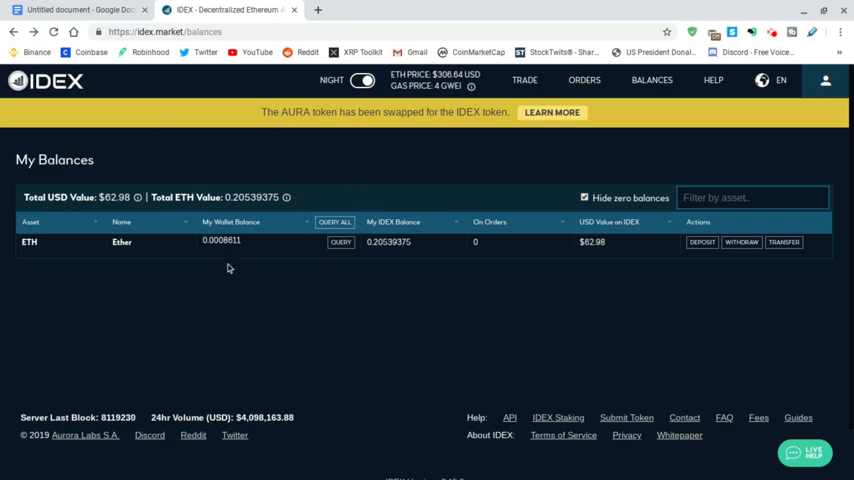
mouse_move(220, 268)
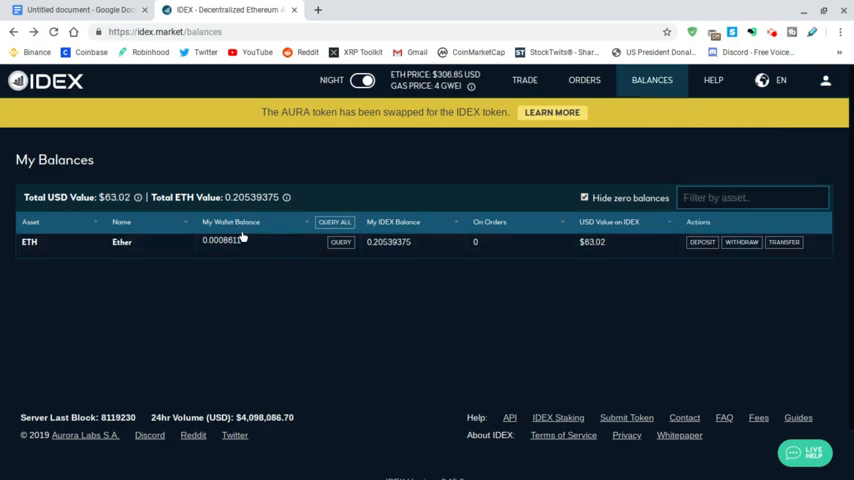
mouse_move(74, 242)
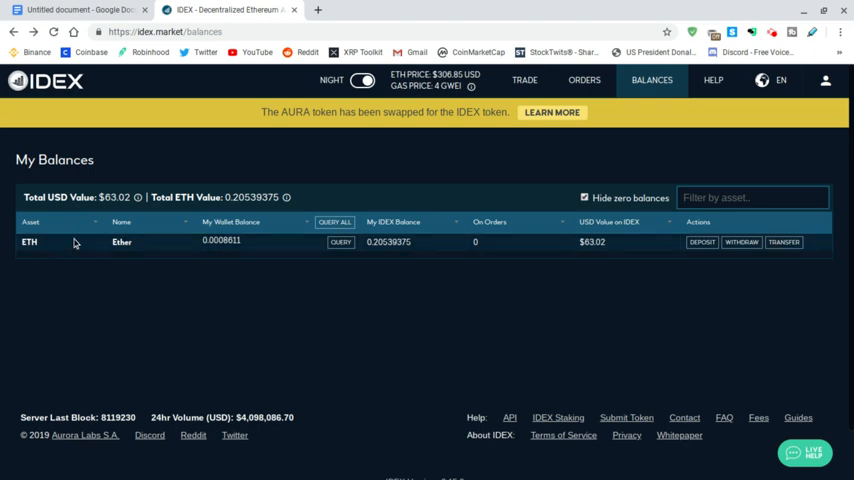
mouse_move(190, 244)
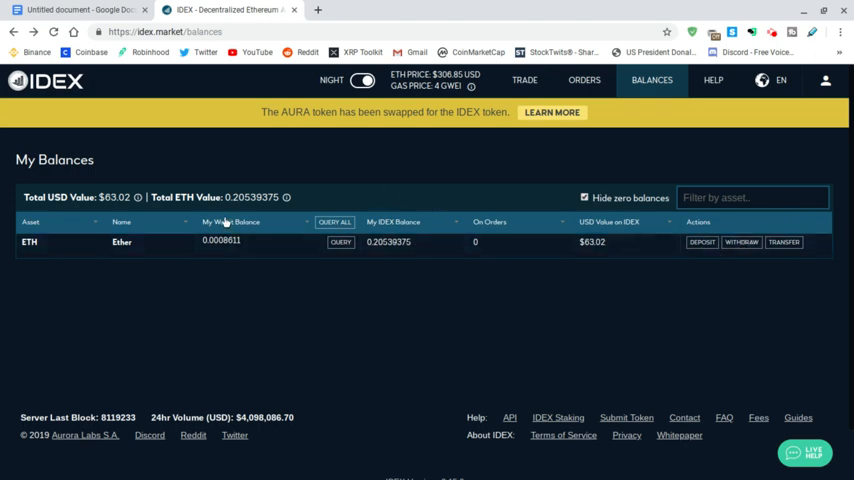
mouse_move(220, 260)
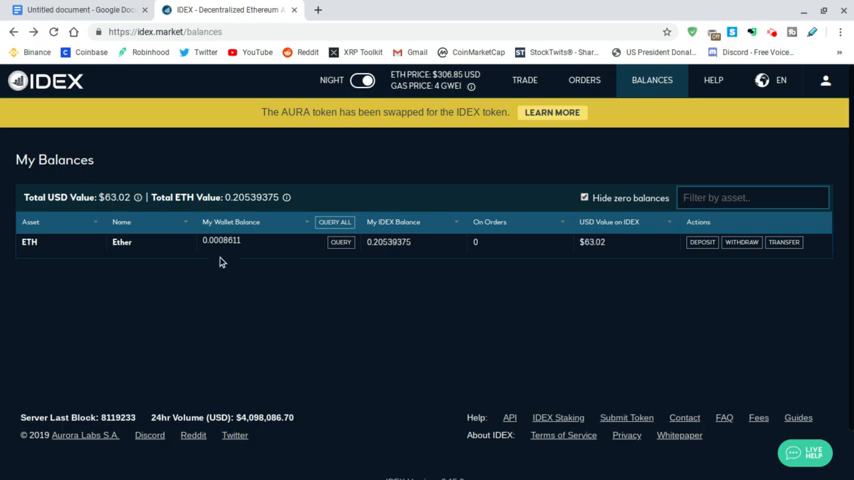
mouse_move(390, 244)
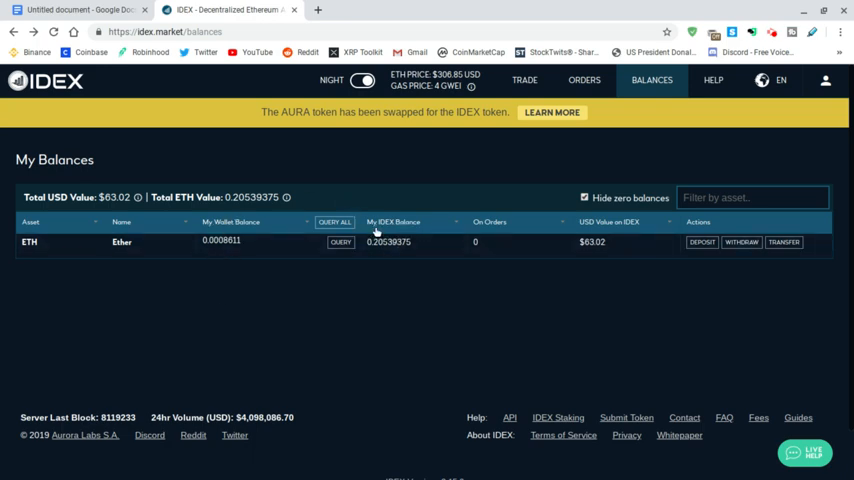
mouse_move(414, 236)
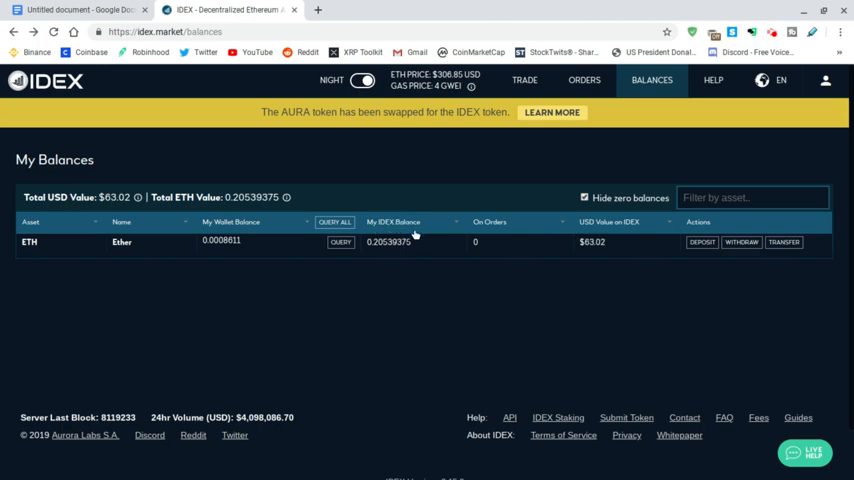
mouse_move(268, 244)
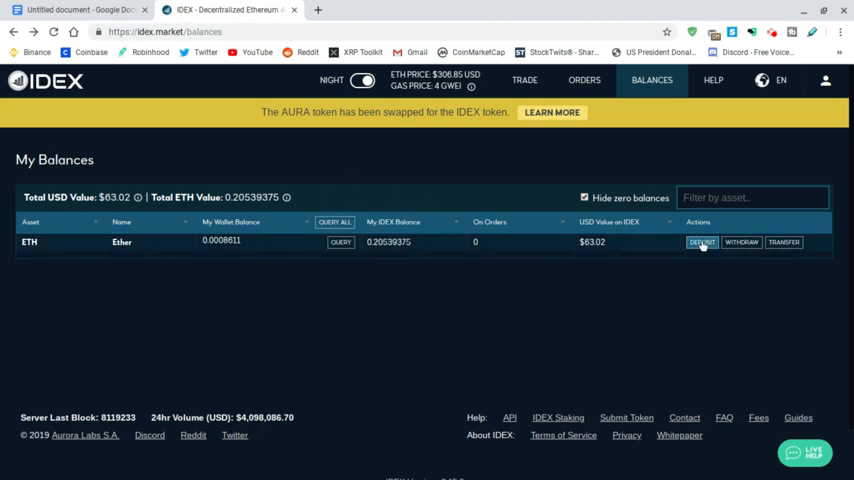
Begin an ETH deposit to IDEX and fill the amount with the entire wallet balance.
left_click(700, 242)
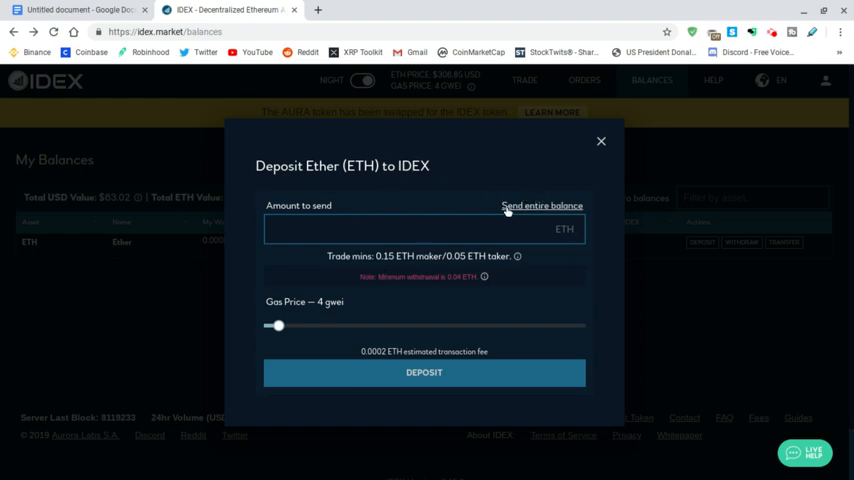
left_click(540, 204)
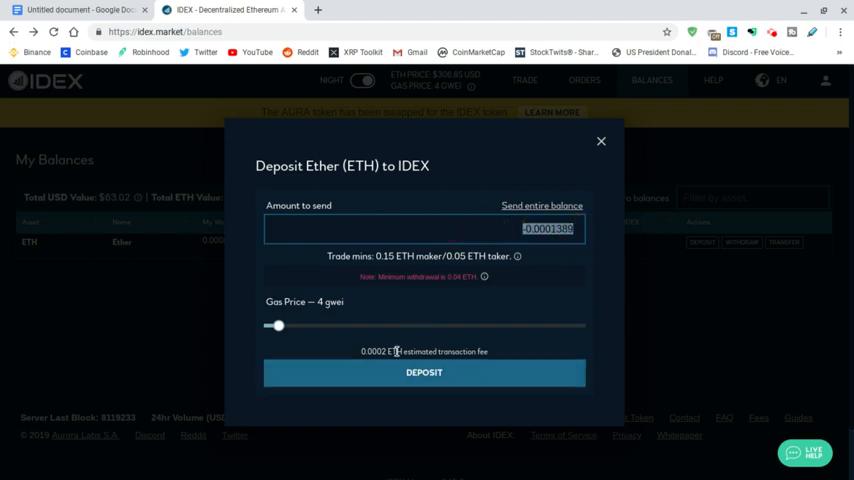
Close the Deposit Ether dialog without depositing, keeping balances unchanged.
left_click(600, 140)
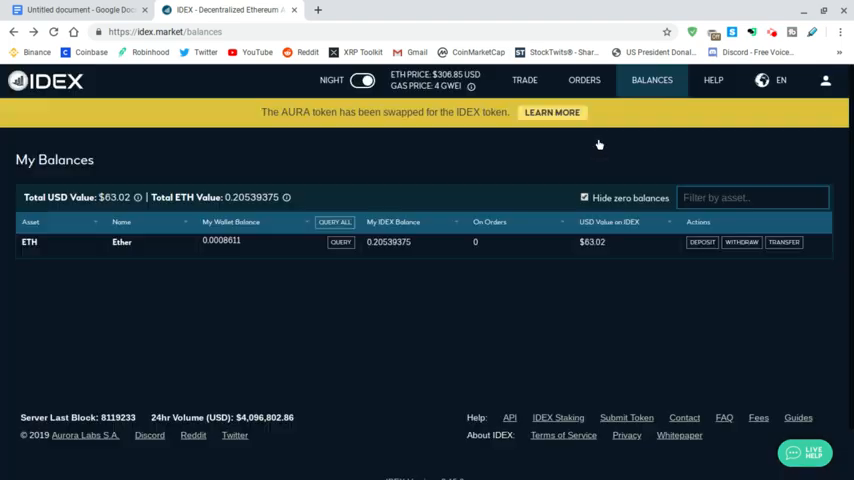
mouse_move(432, 276)
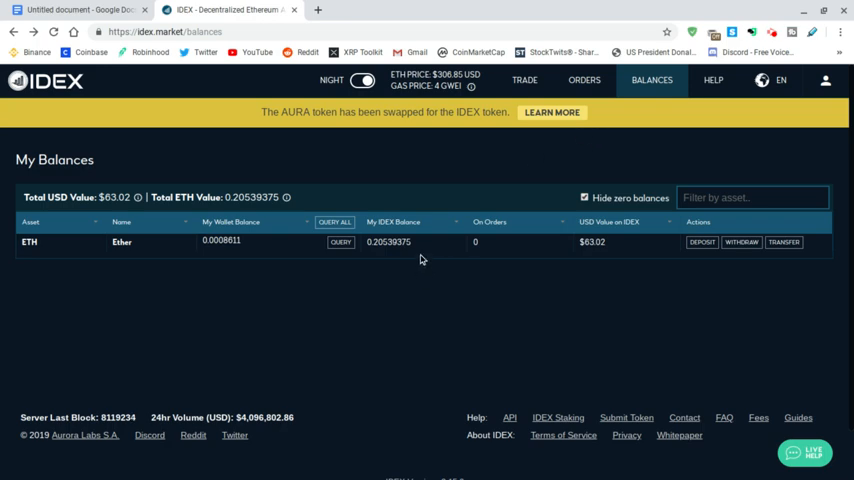
mouse_move(268, 296)
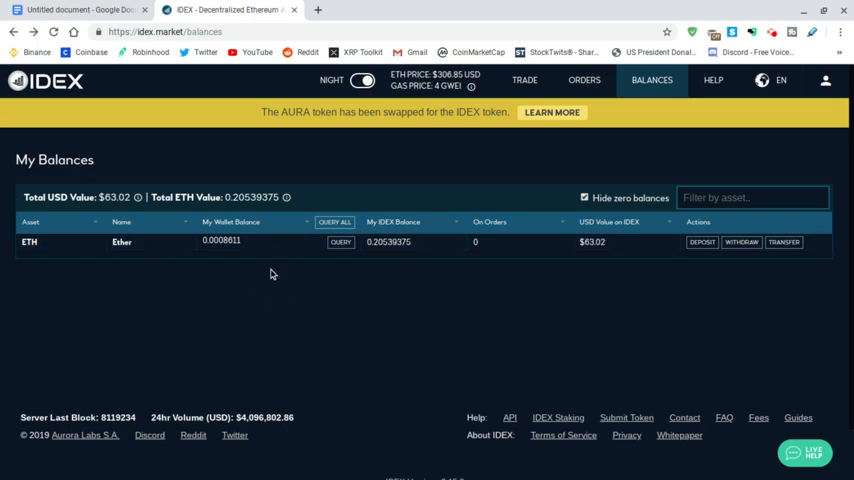
mouse_move(384, 262)
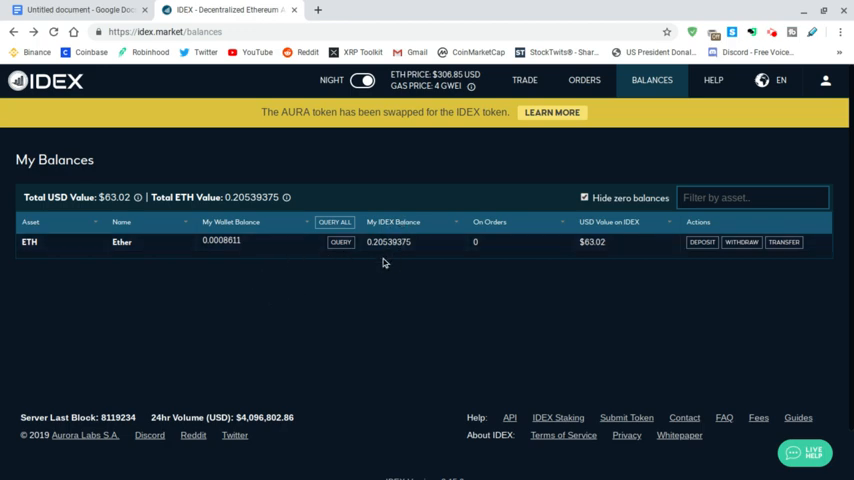
mouse_move(350, 272)
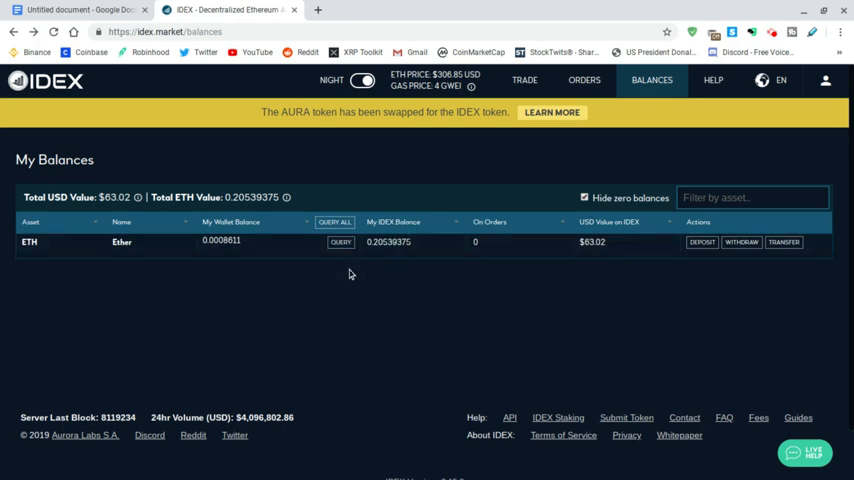
mouse_move(200, 268)
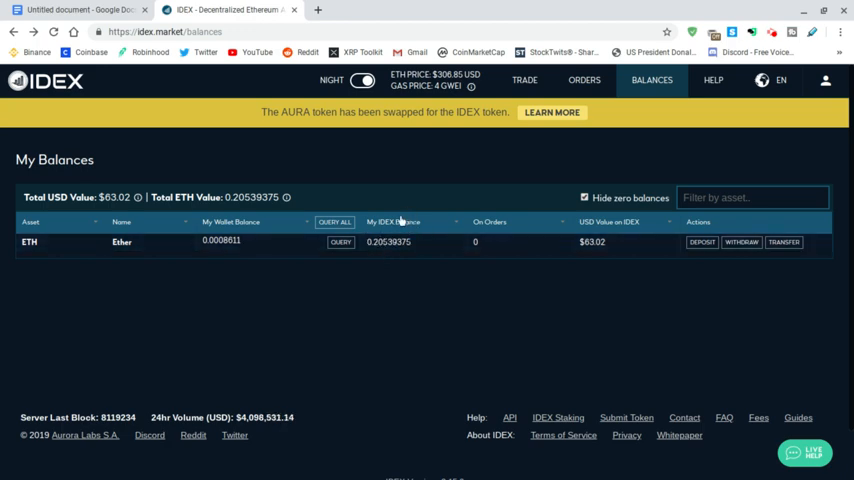
mouse_move(524, 80)
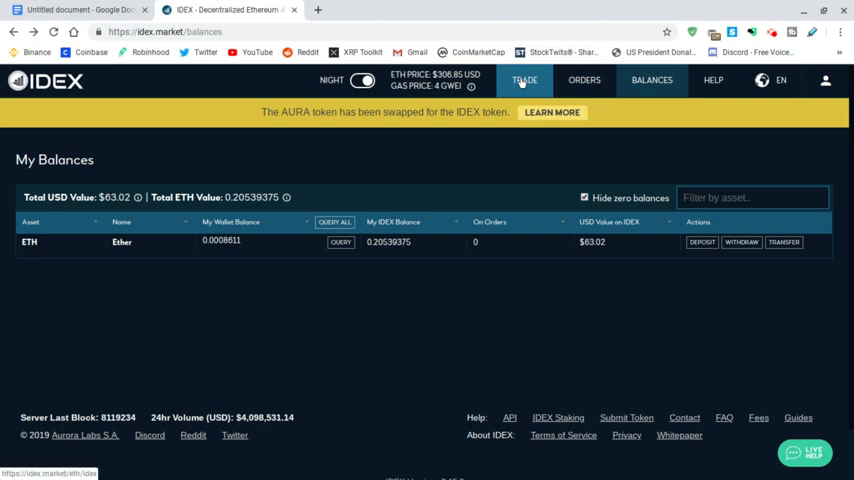
Go to TRADE, landing on the IDEX/ETH market with the ETH markets list.
left_click(524, 80)
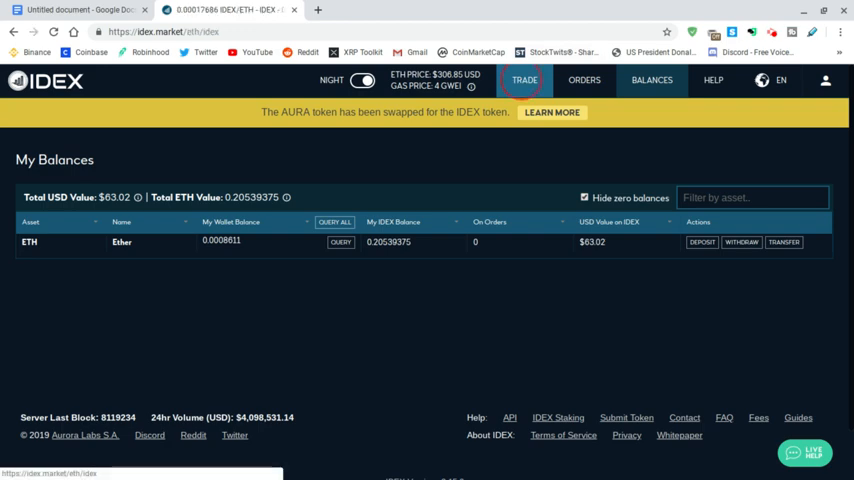
mouse_move(500, 156)
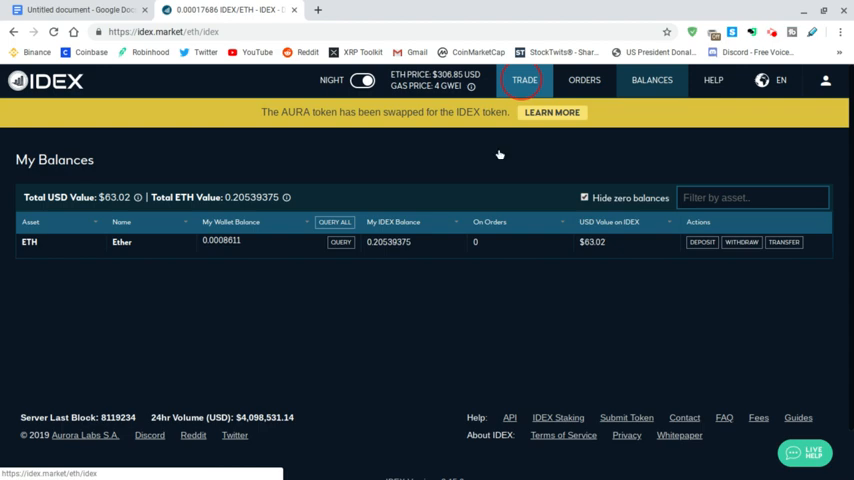
left_click(524, 80)
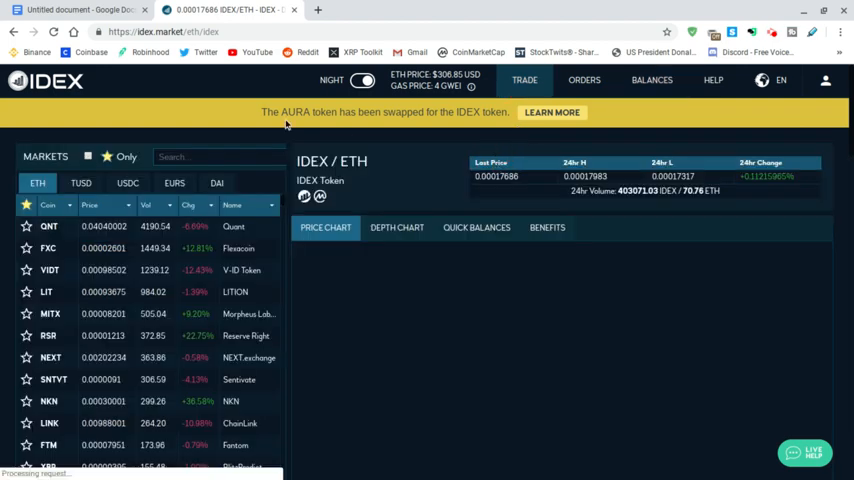
mouse_move(196, 128)
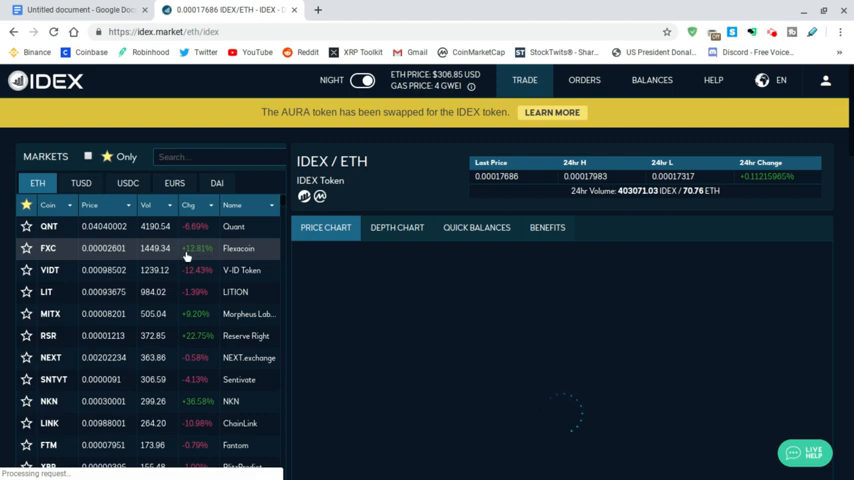
mouse_move(118, 256)
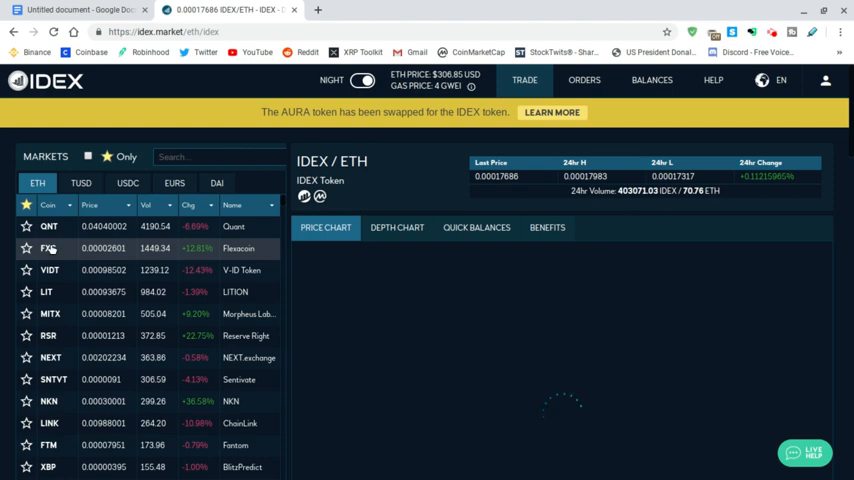
Select FXC in the ETH markets list to load the FXC/ETH Flexacoin market.
left_click(50, 248)
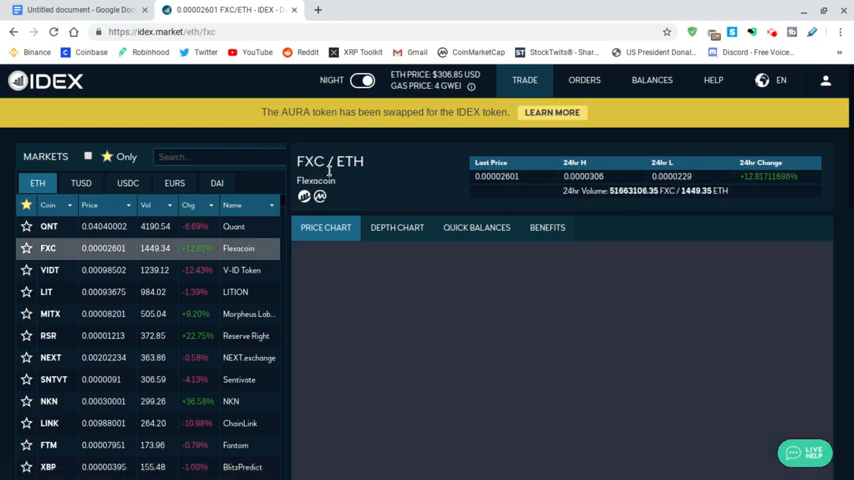
left_click(324, 228)
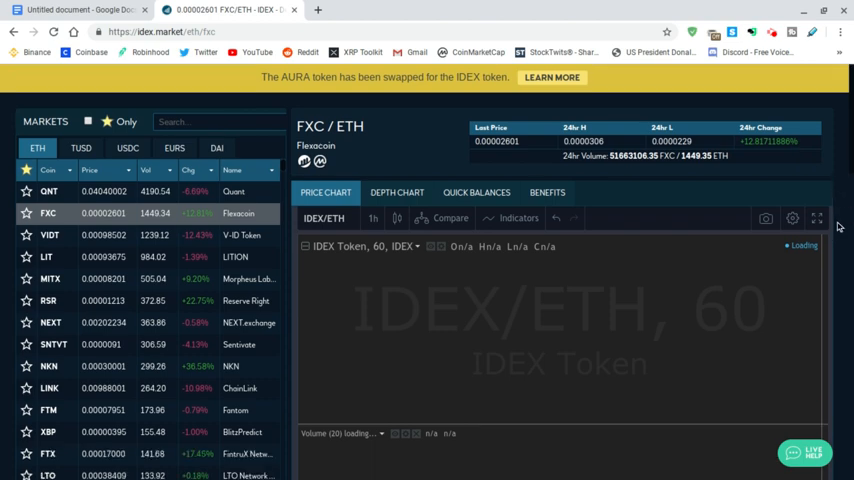
mouse_move(584, 286)
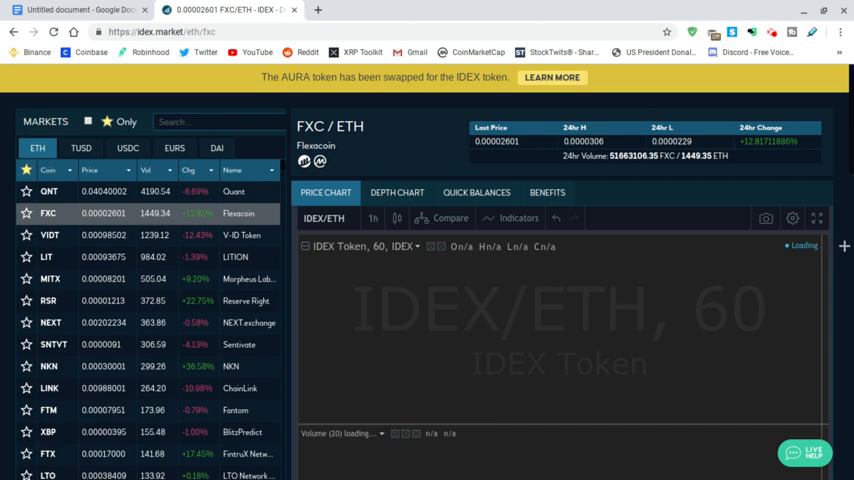
Scroll the FXC/ETH page down to the empty Buy FXC and Sell FXC limit-order forms.
scroll("down", 3)
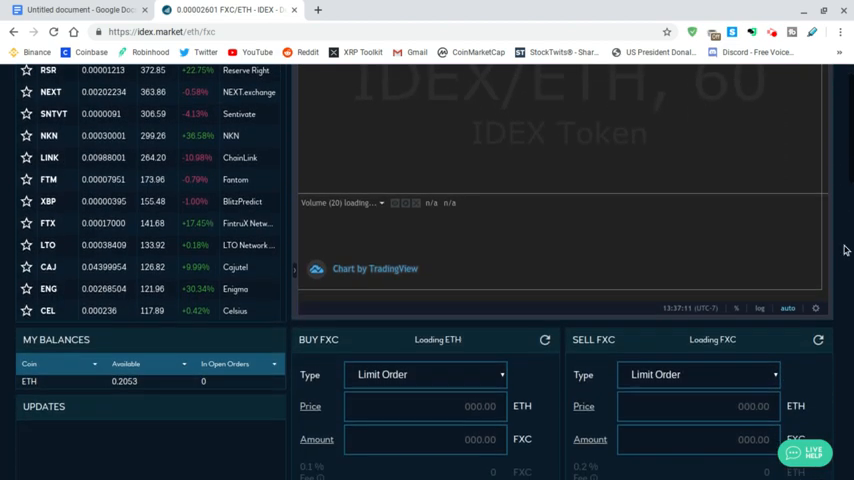
scroll("down", 3)
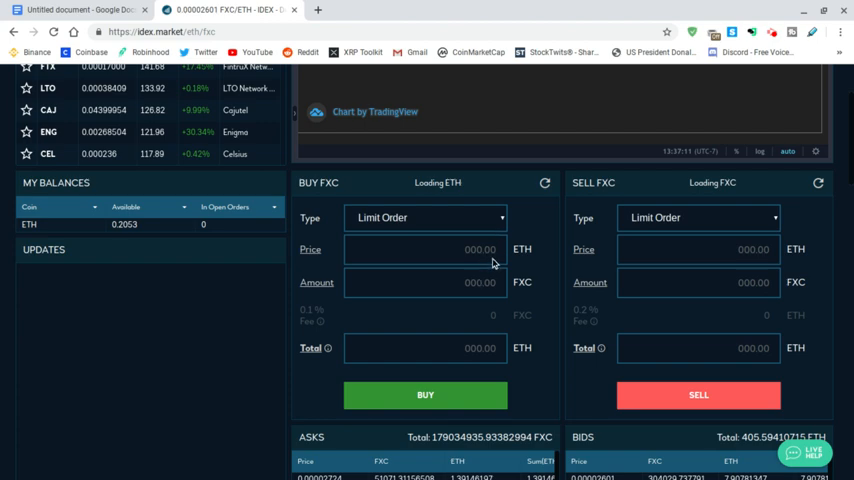
mouse_move(424, 206)
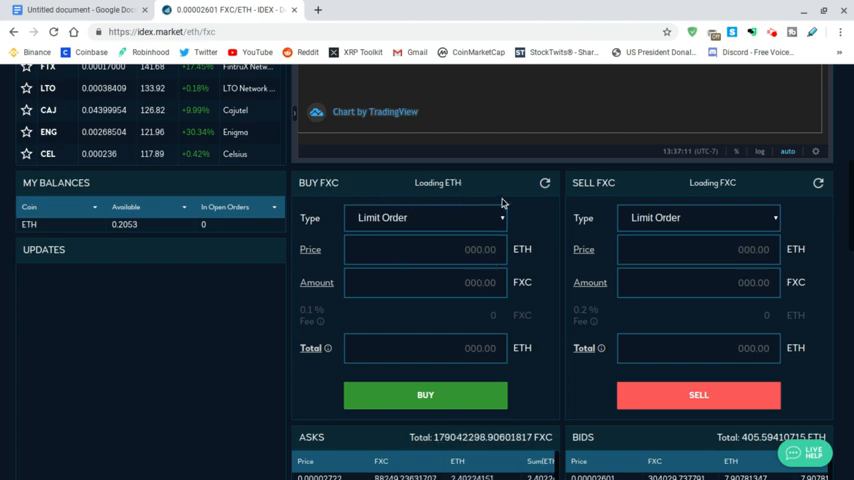
mouse_move(560, 276)
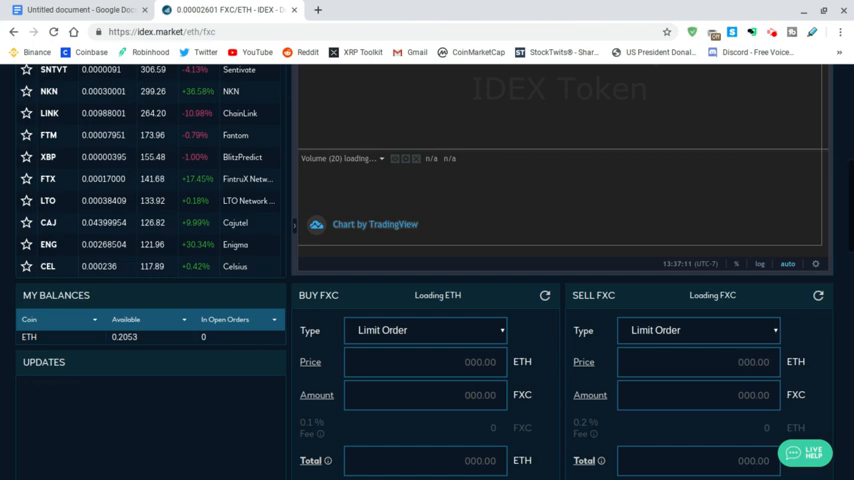
Scroll up to inspect the FXC/ETH candle chart, then back down to the Buy FXC form.
scroll("up", 3)
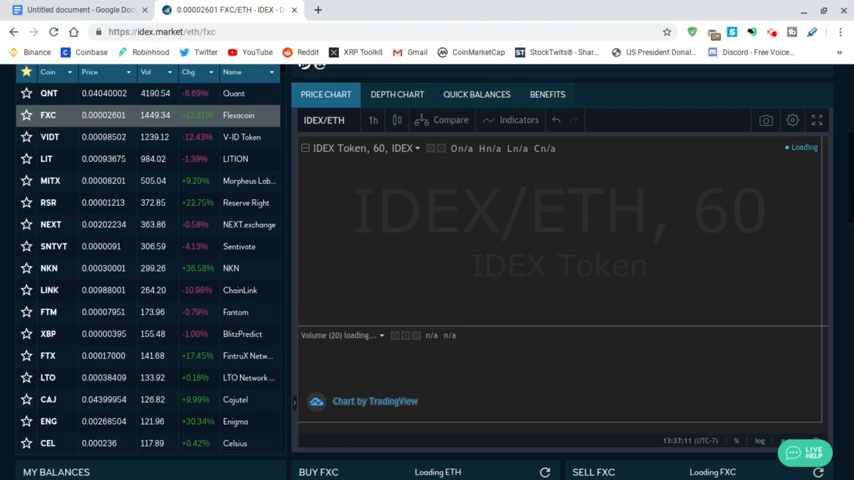
mouse_move(780, 156)
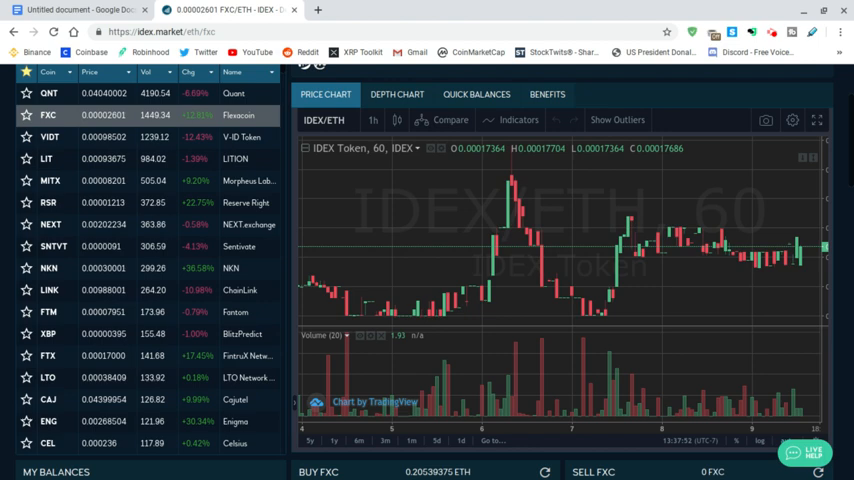
mouse_move(708, 228)
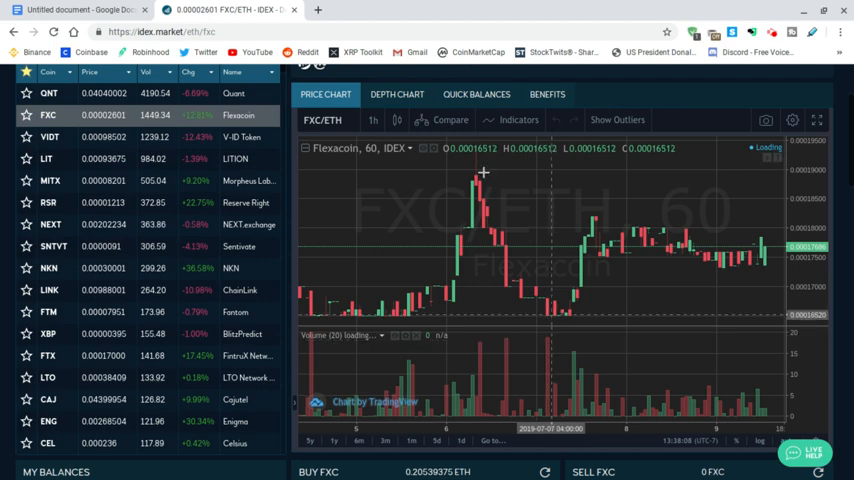
mouse_move(472, 164)
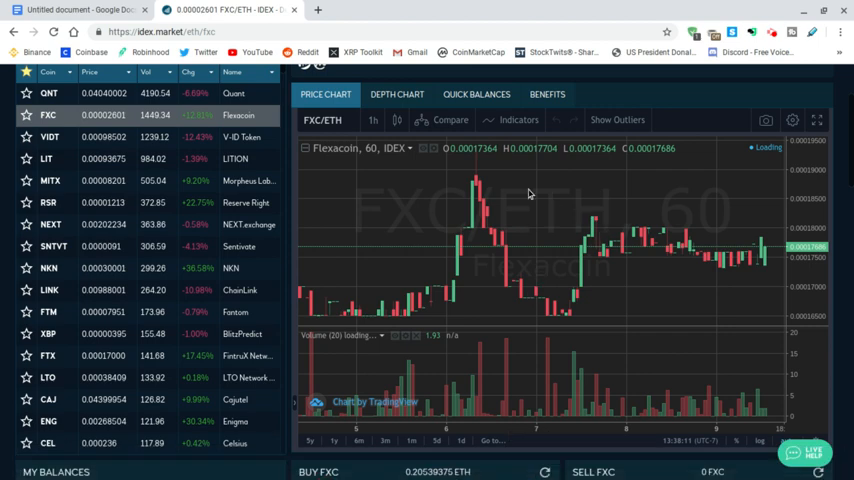
mouse_move(778, 256)
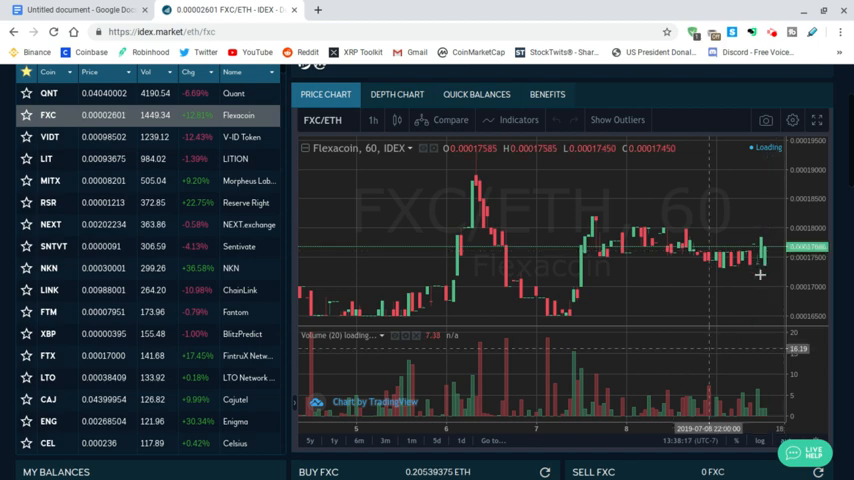
mouse_move(574, 208)
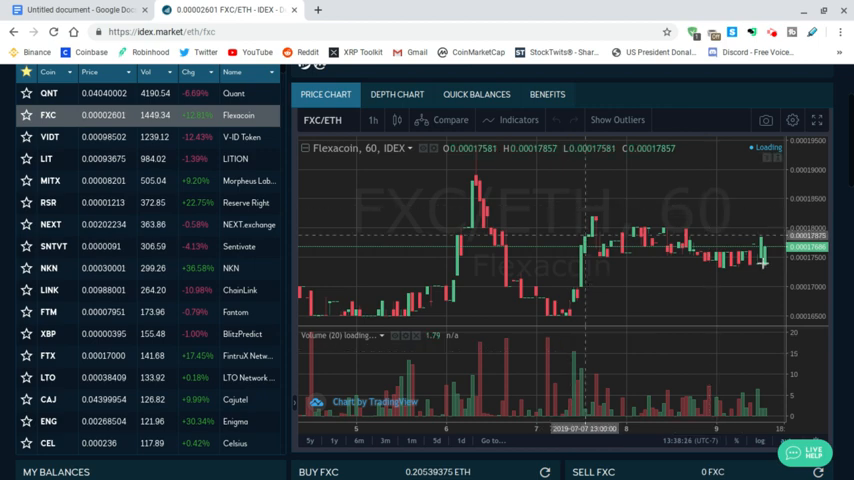
mouse_move(694, 268)
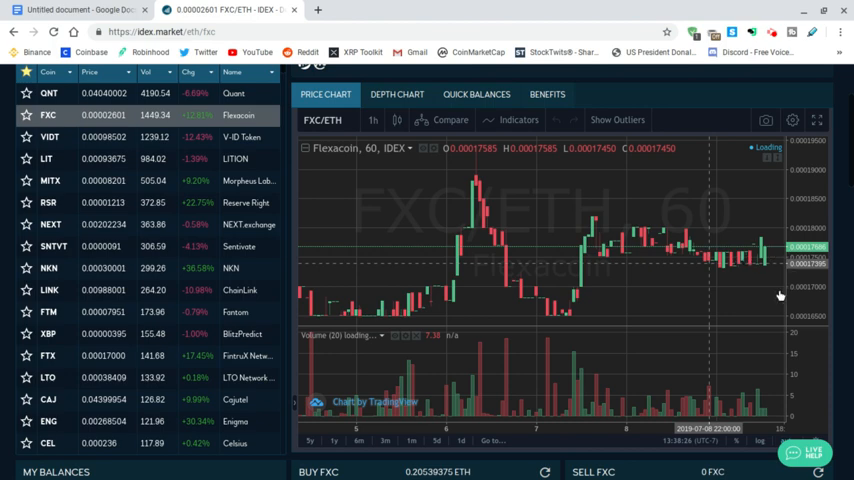
mouse_move(764, 264)
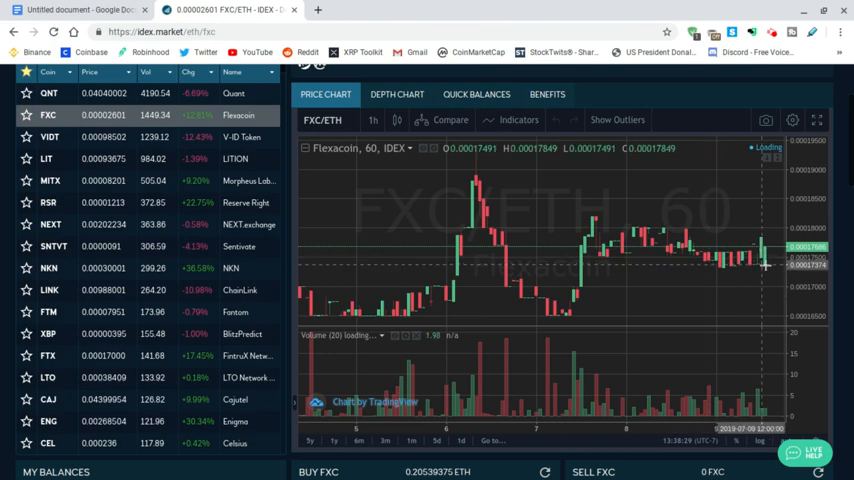
mouse_move(712, 288)
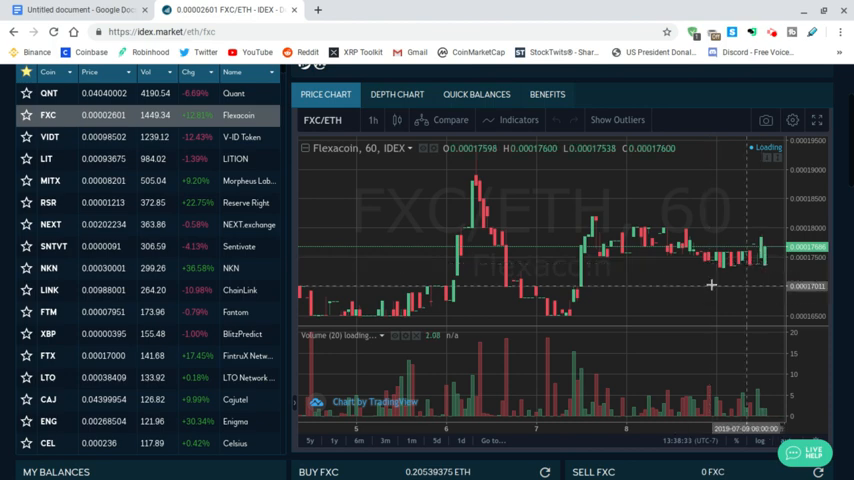
mouse_move(568, 364)
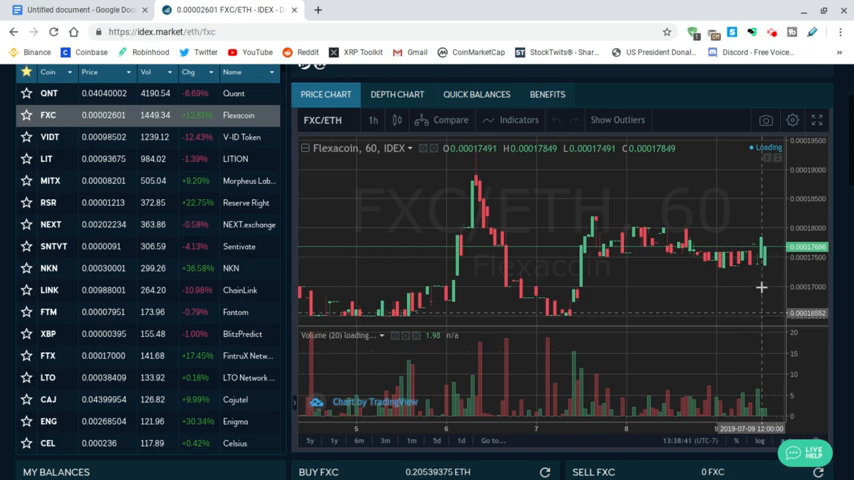
mouse_move(540, 334)
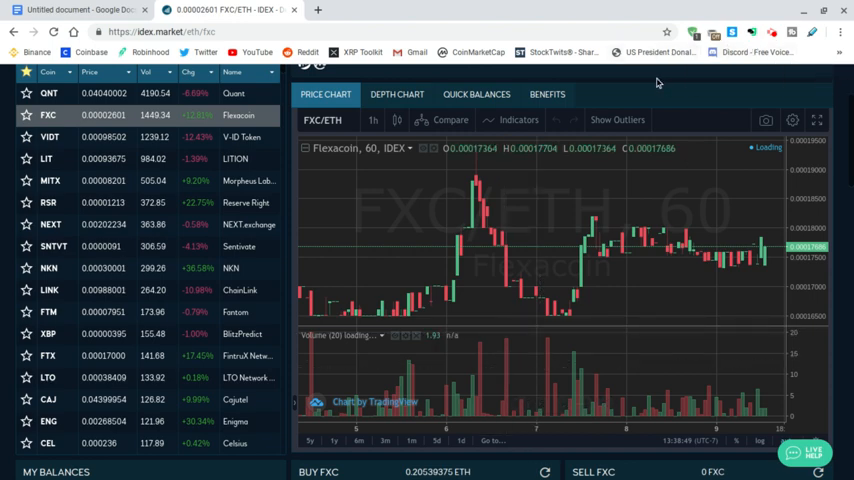
mouse_move(638, 84)
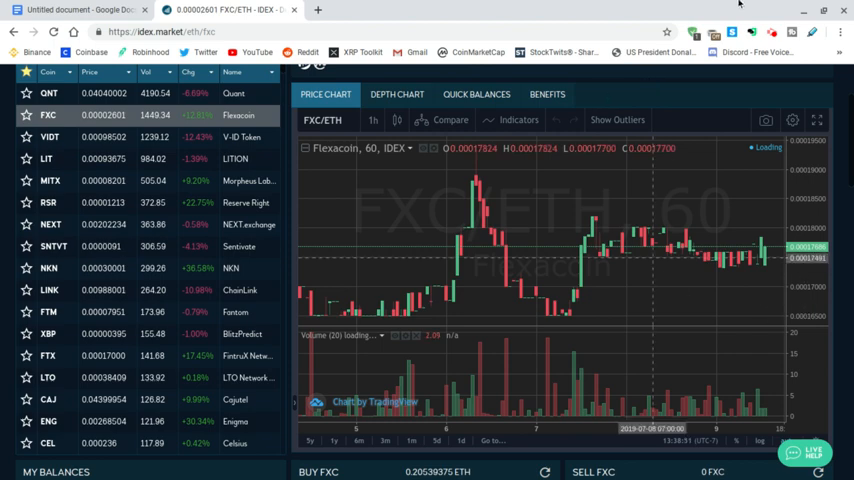
mouse_move(668, 304)
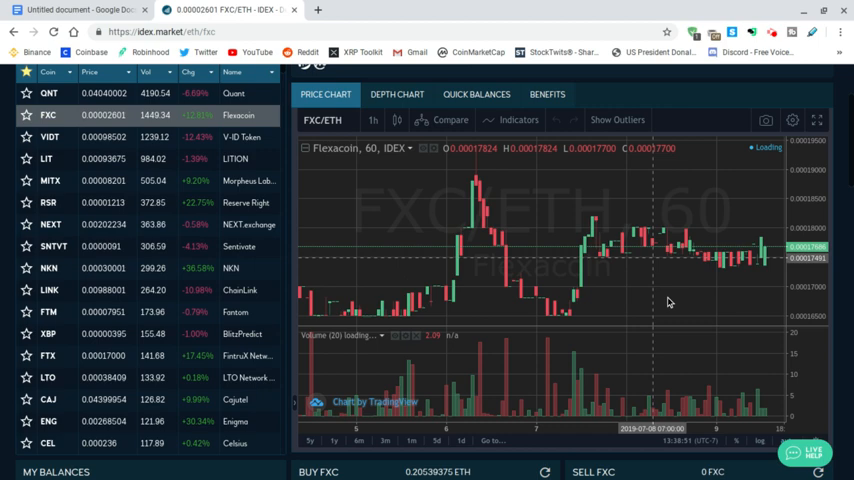
mouse_move(688, 292)
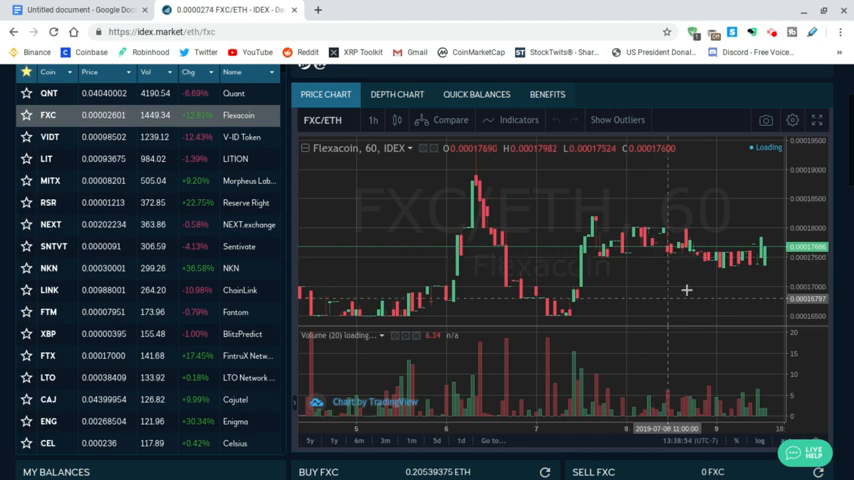
mouse_move(724, 288)
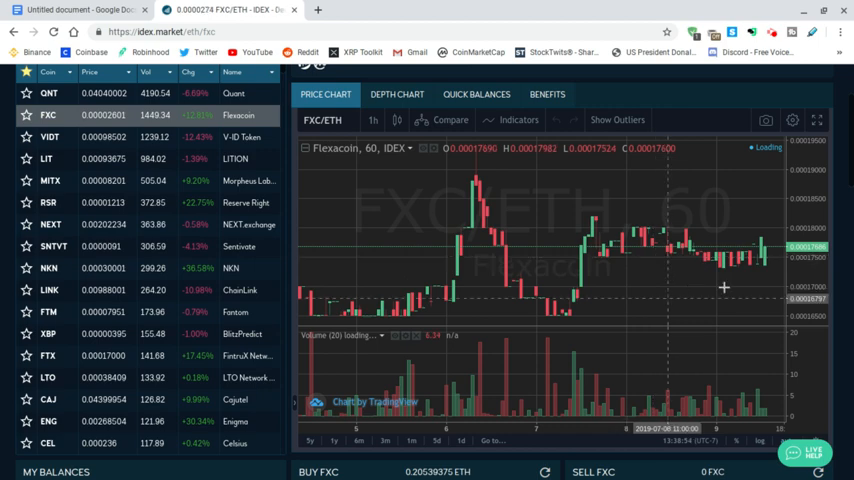
mouse_move(746, 304)
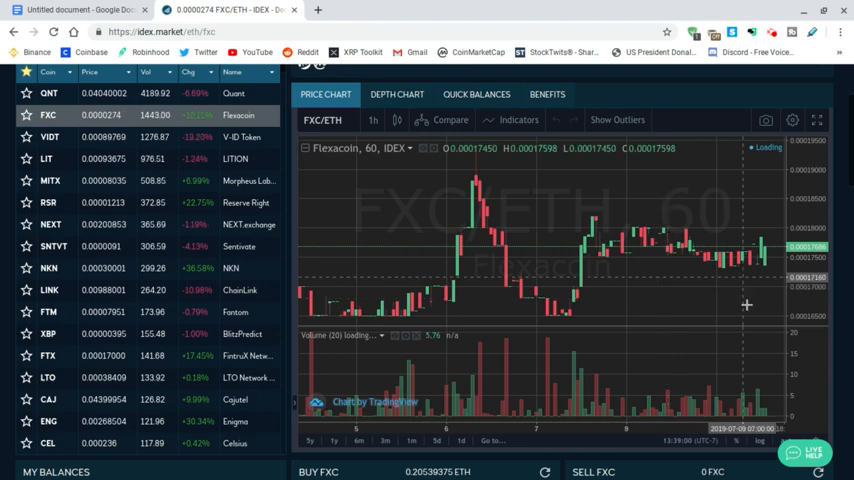
mouse_move(844, 318)
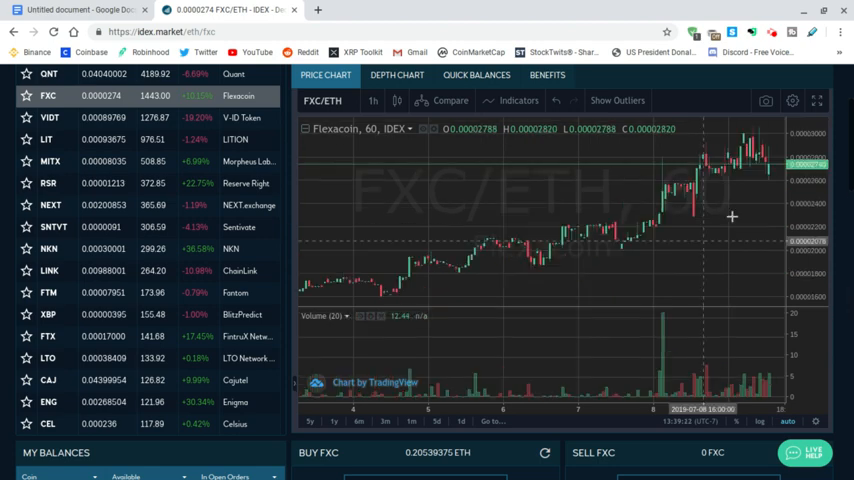
mouse_move(516, 200)
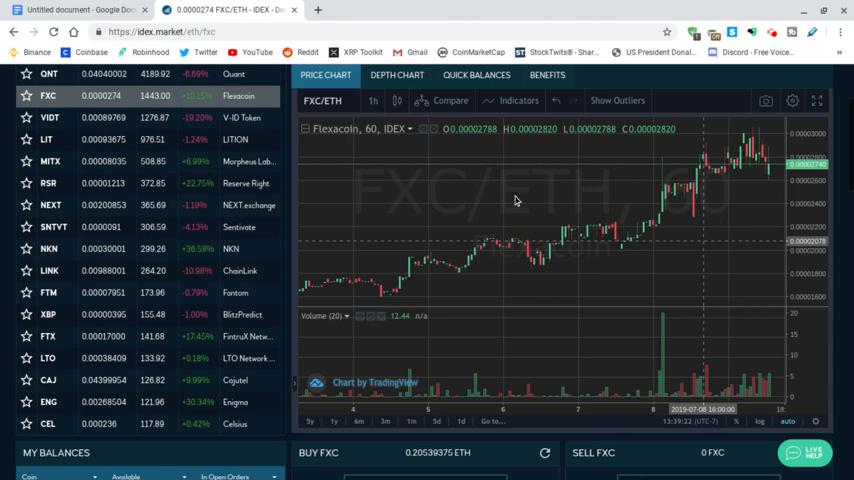
mouse_move(460, 340)
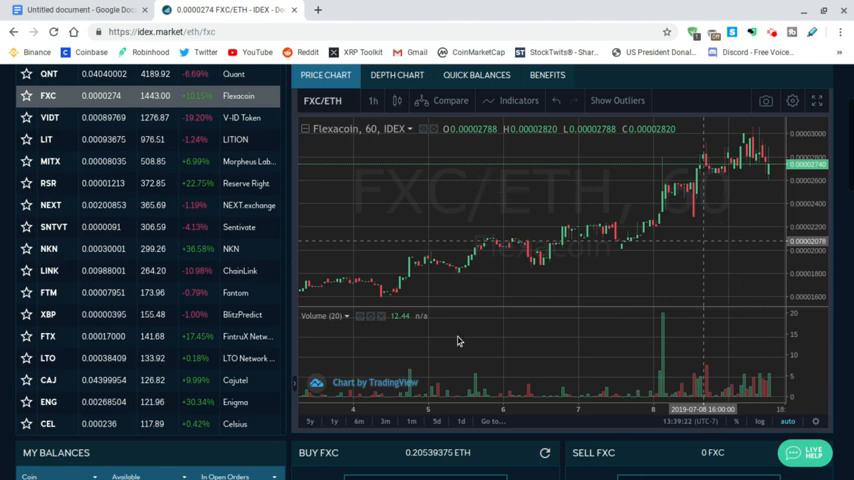
mouse_move(740, 176)
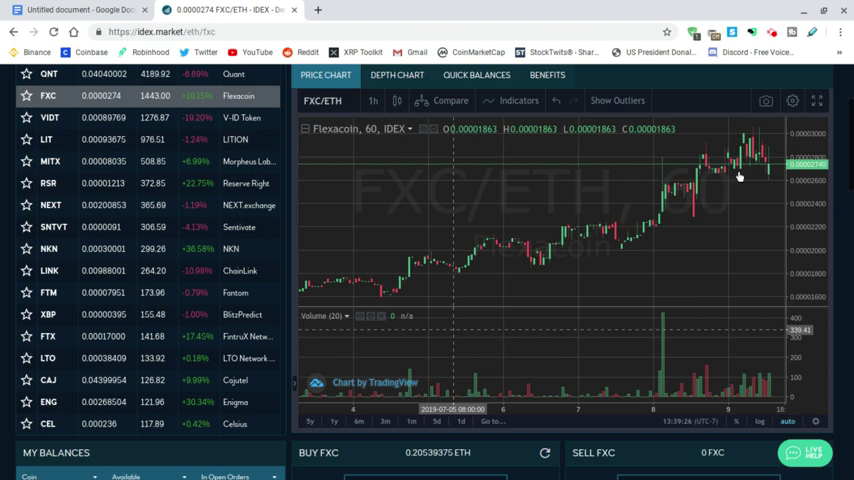
mouse_move(680, 184)
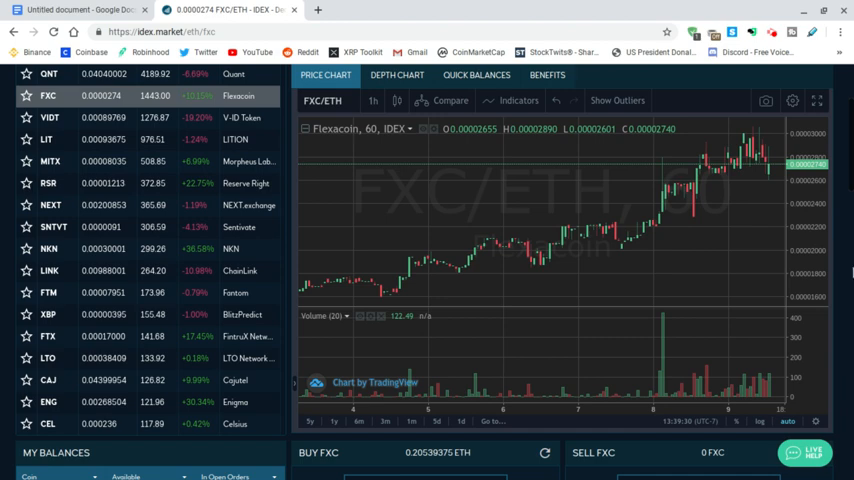
scroll("down", 3)
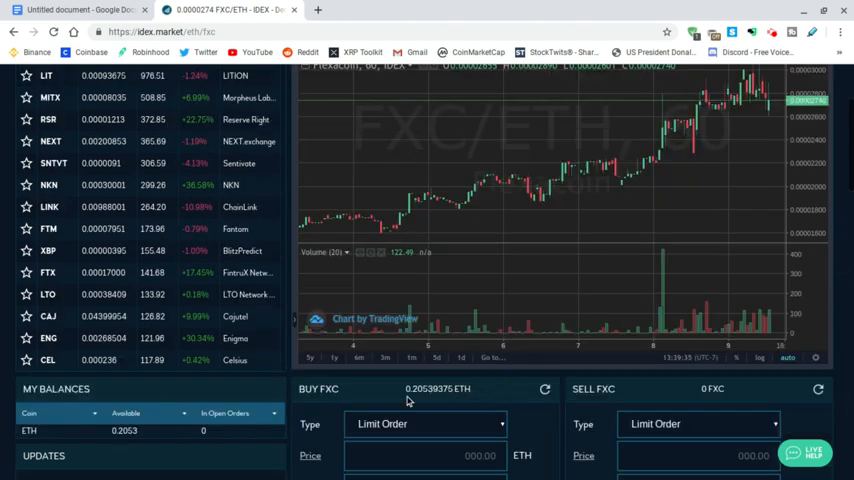
scroll("down", 3)
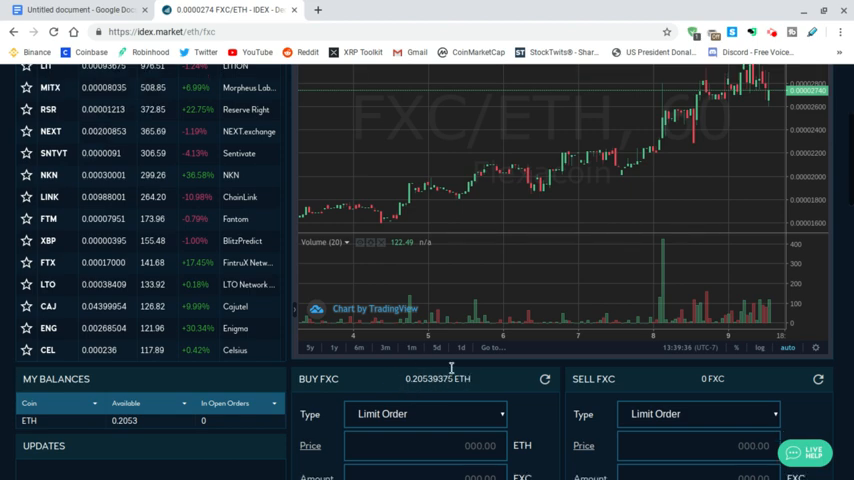
scroll("down", 3)
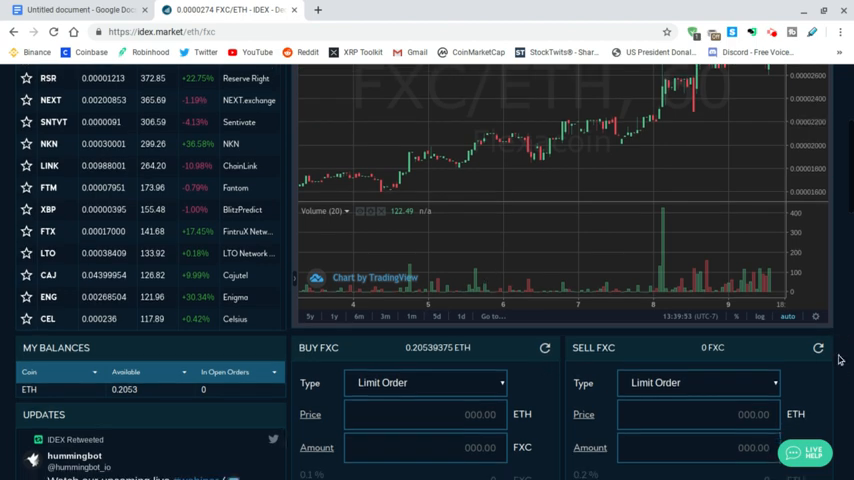
Scroll further down until the asks and bids order book appears beneath the order forms.
scroll("down", 3)
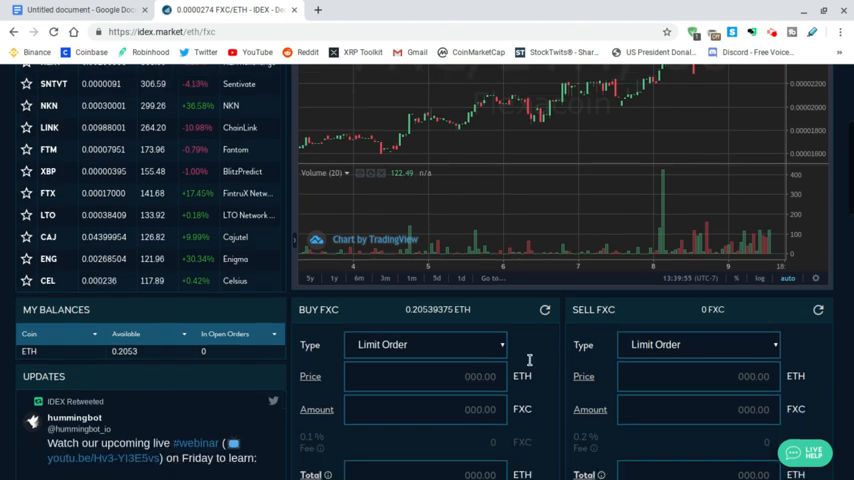
scroll("down", 3)
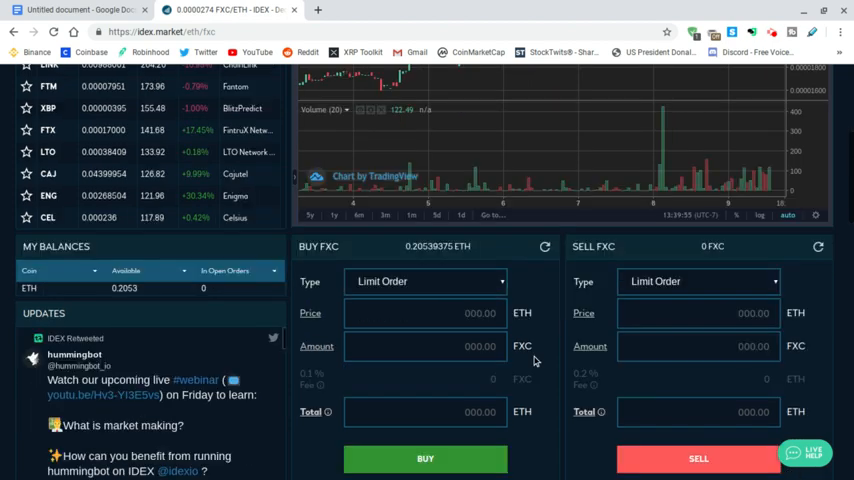
mouse_move(322, 436)
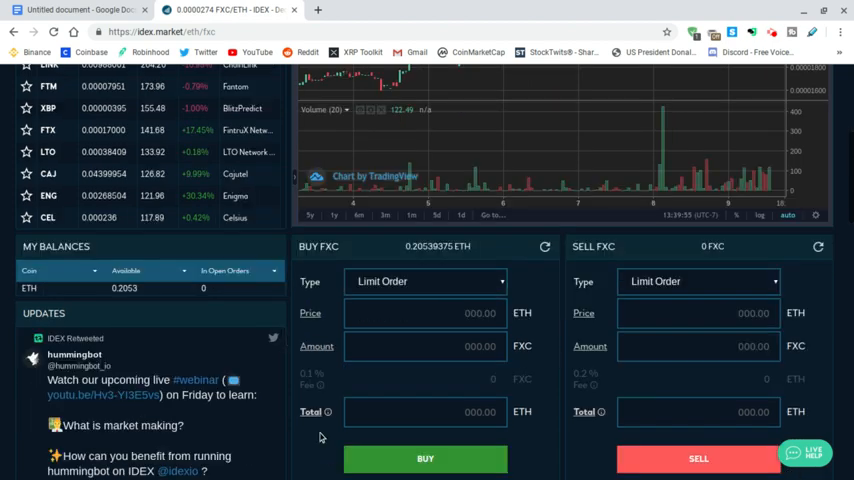
scroll("down", 3)
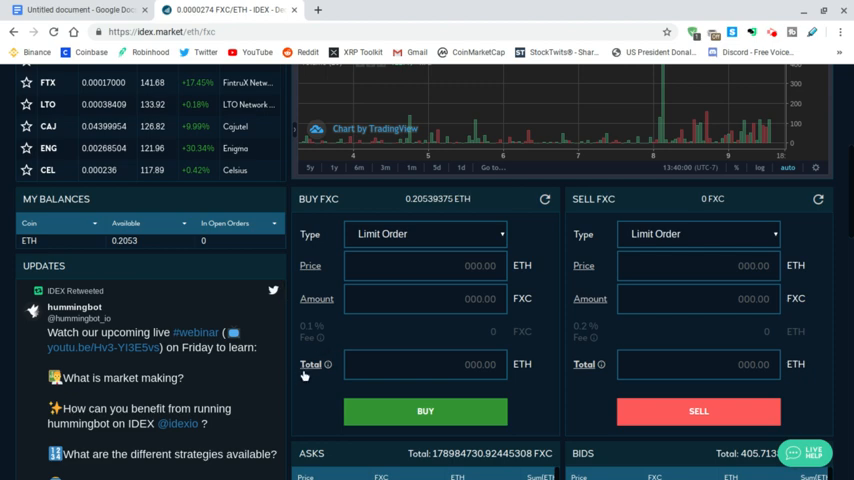
scroll("down", 3)
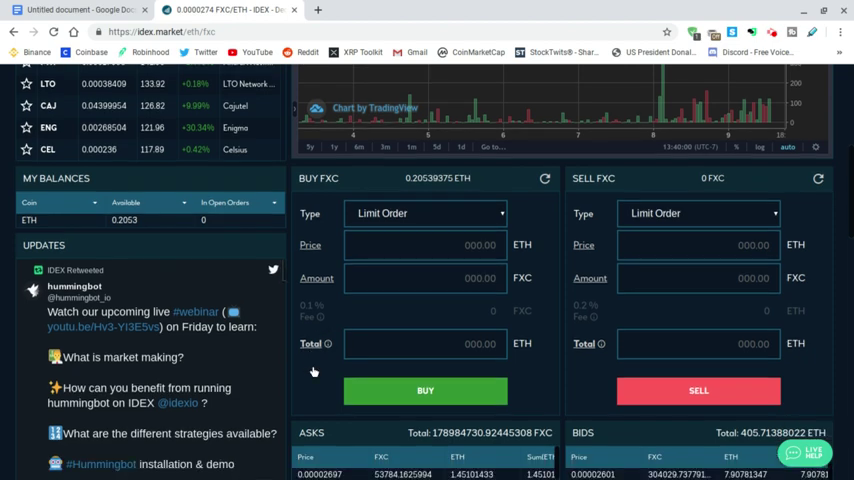
scroll("down", 3)
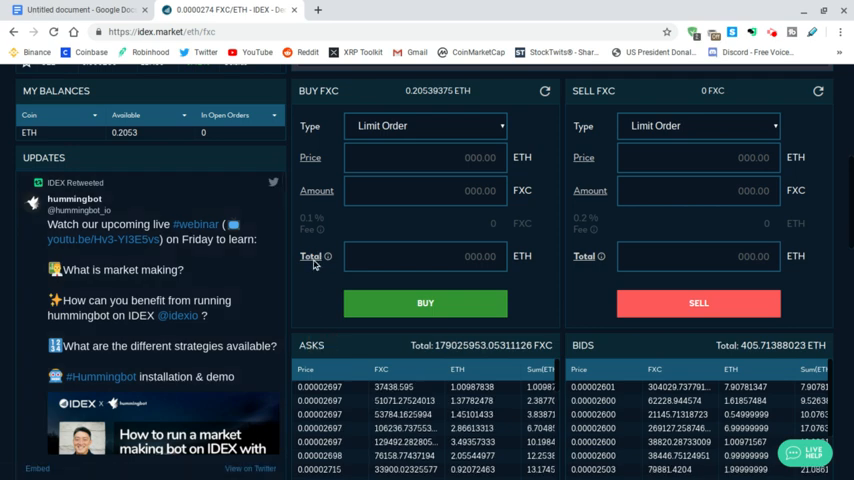
mouse_move(316, 256)
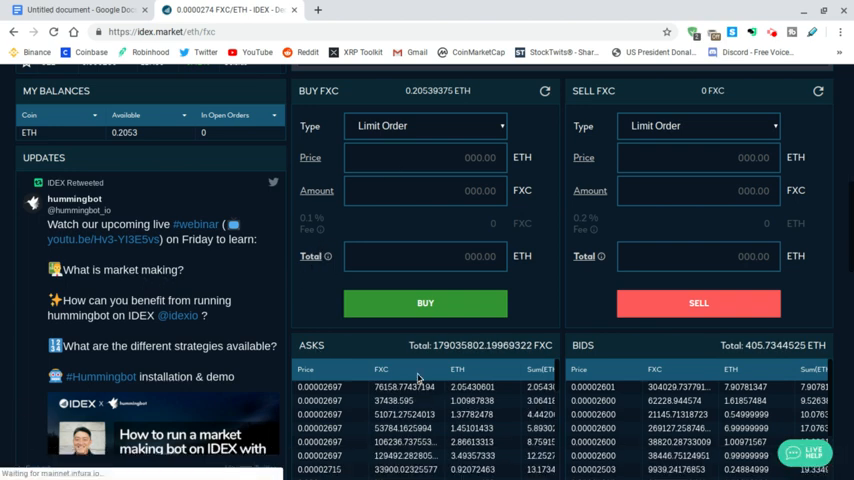
mouse_move(312, 260)
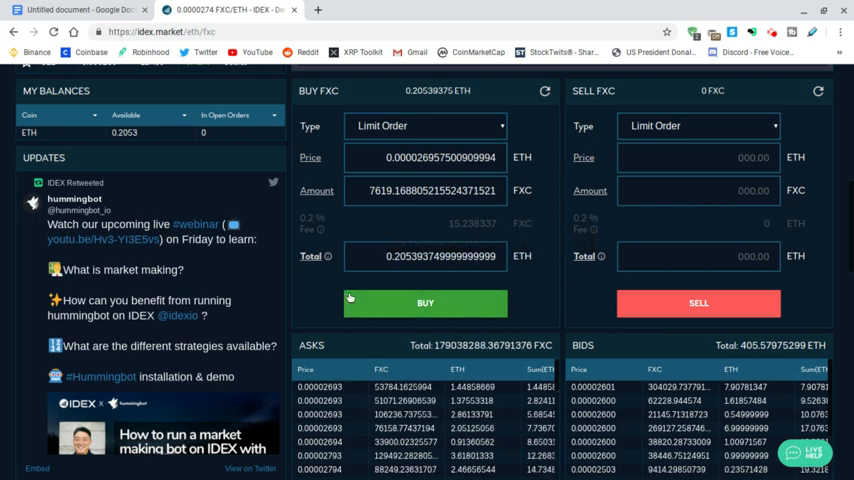
mouse_move(372, 268)
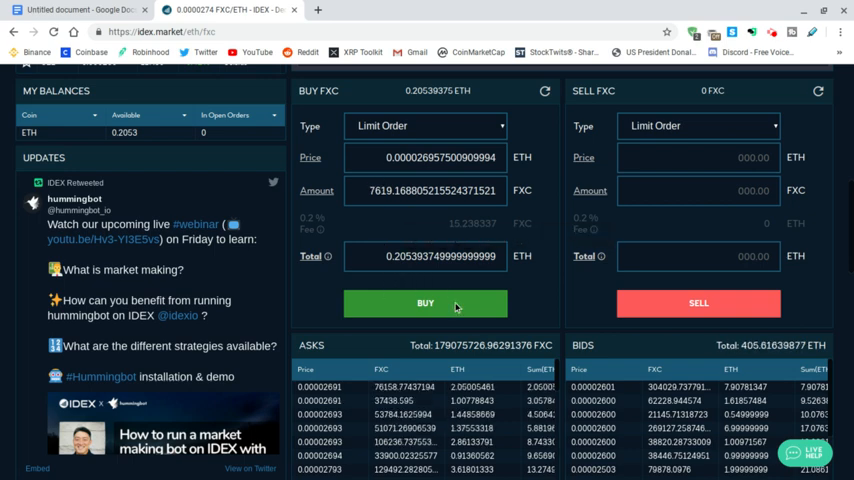
mouse_move(458, 308)
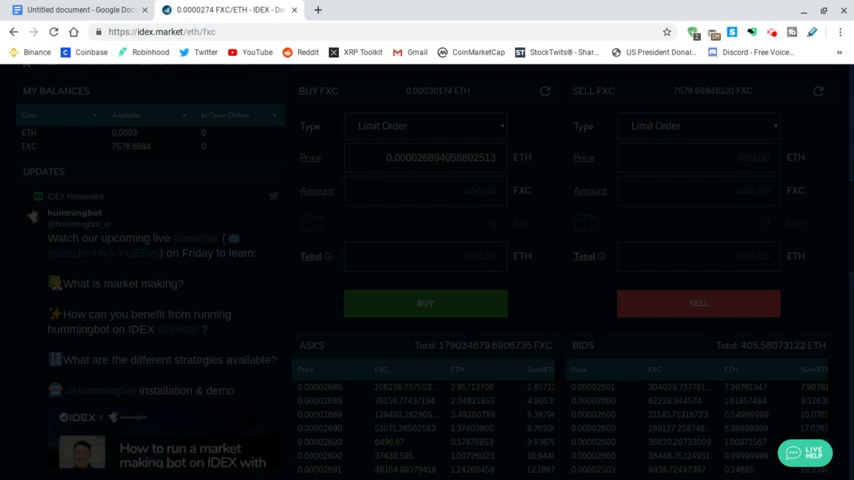
Dismiss the 'Bought 7619.16880521 FXC at 0.00002691 ETH' confirmation popup.
left_click(424, 302)
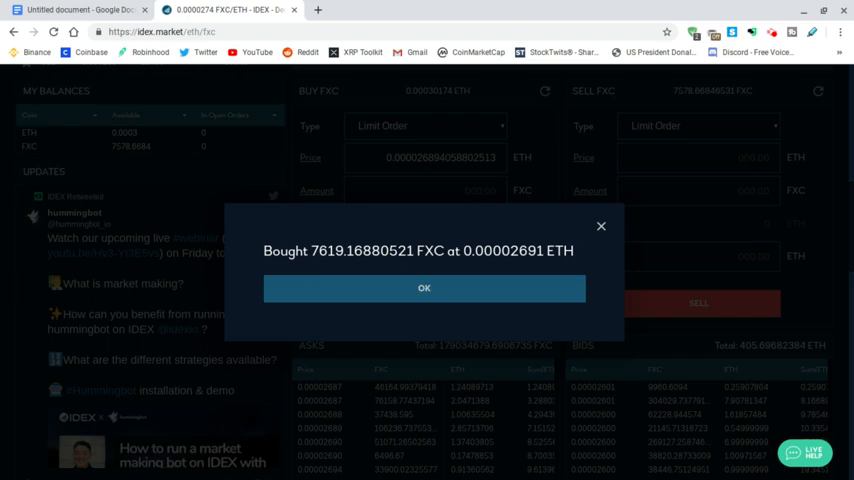
left_click(424, 288)
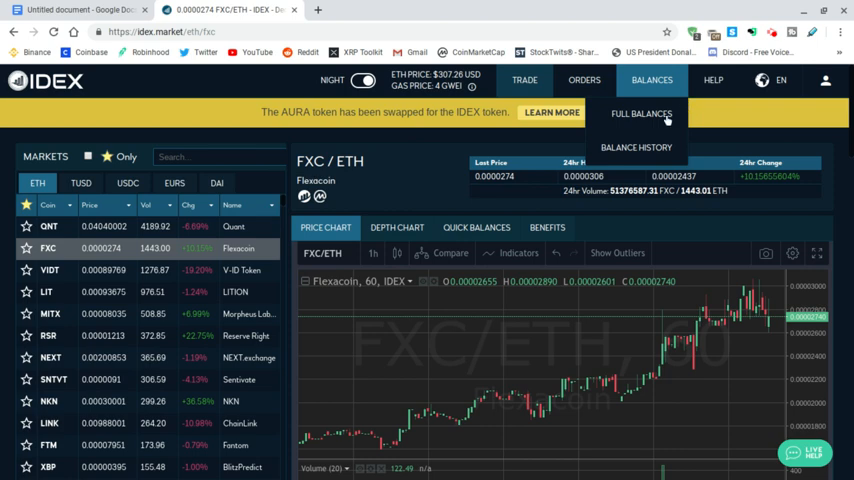
Show the full balances overview with Ether and about 7578.67 FXC holdings.
left_click(640, 112)
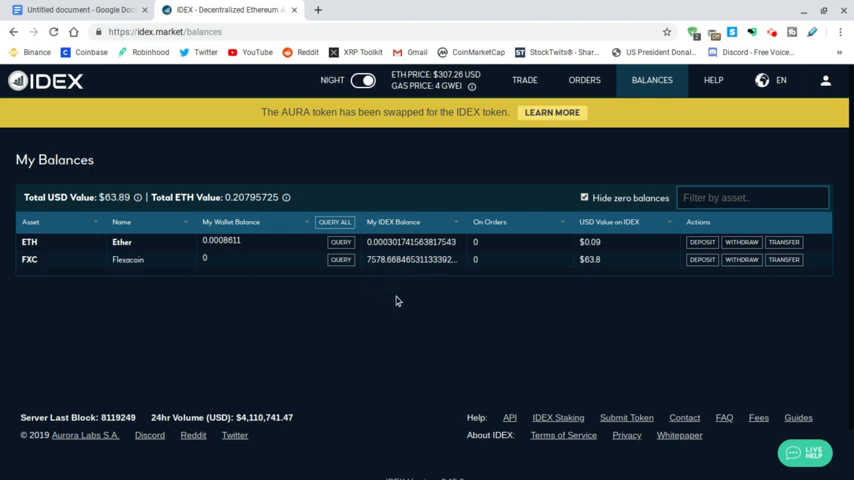
mouse_move(250, 264)
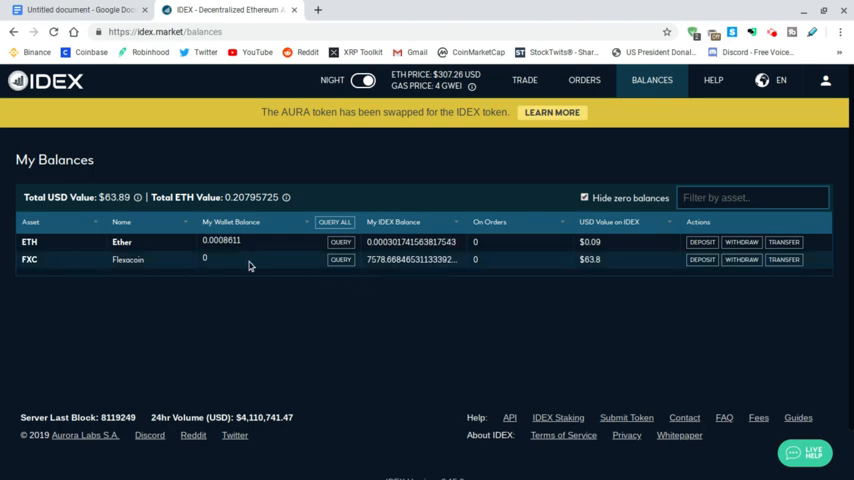
mouse_move(700, 260)
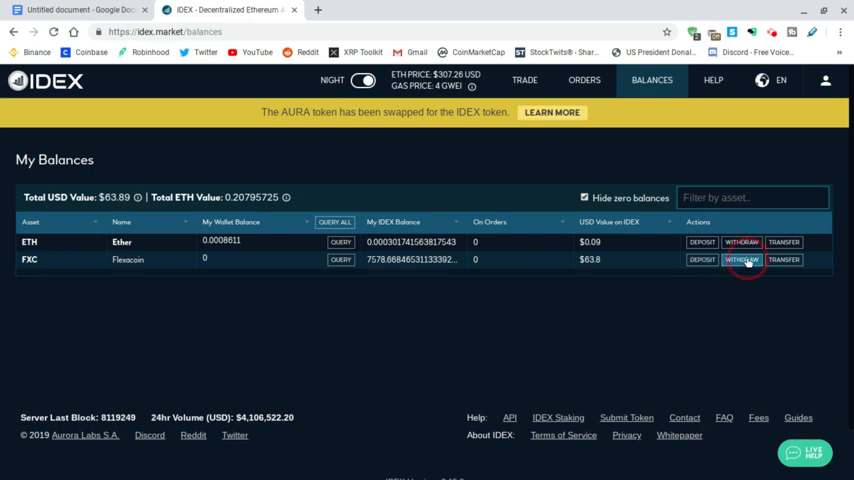
Withdraw the entire Flexacoin balance of about 7578.67 FXC from the exchange to the wallet.
left_click(742, 260)
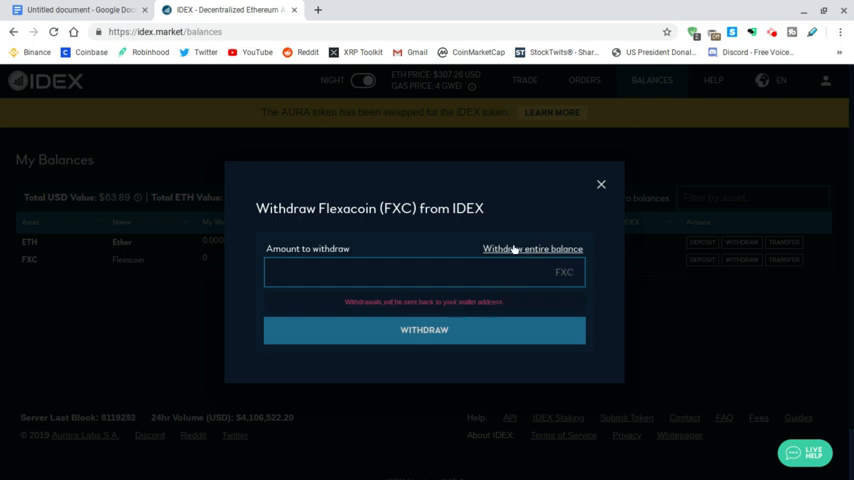
left_click(532, 248)
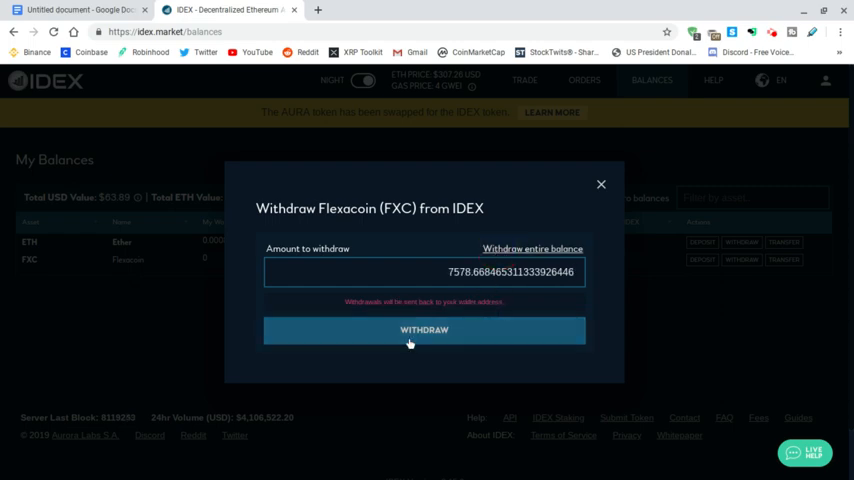
left_click(424, 330)
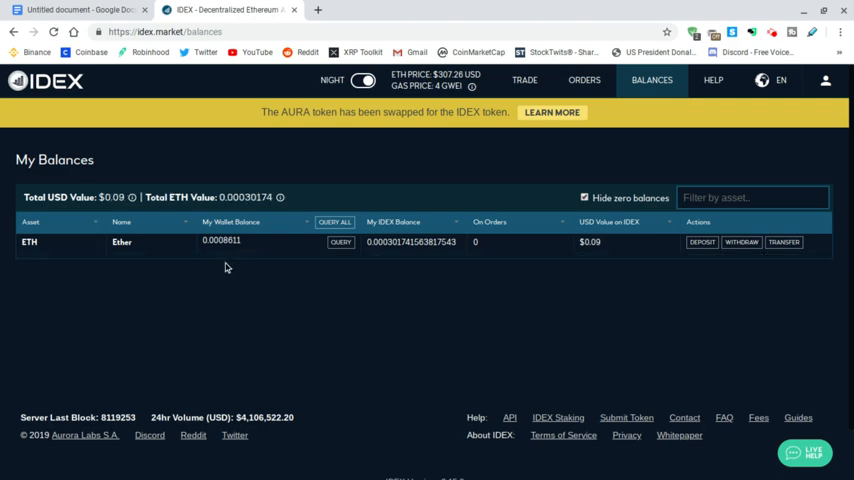
mouse_move(454, 304)
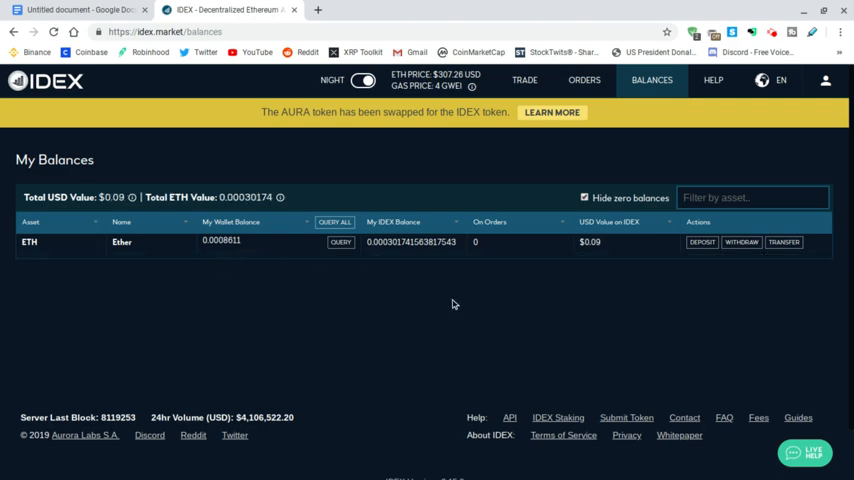
mouse_move(460, 304)
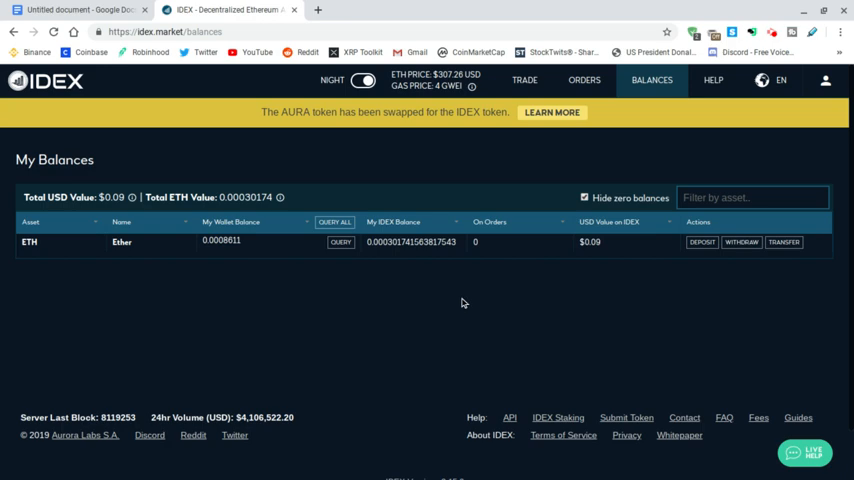
mouse_move(464, 302)
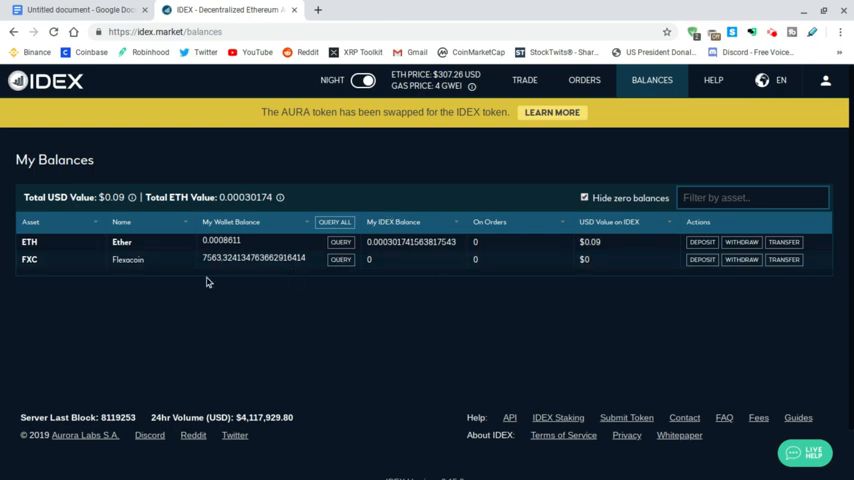
mouse_move(728, 284)
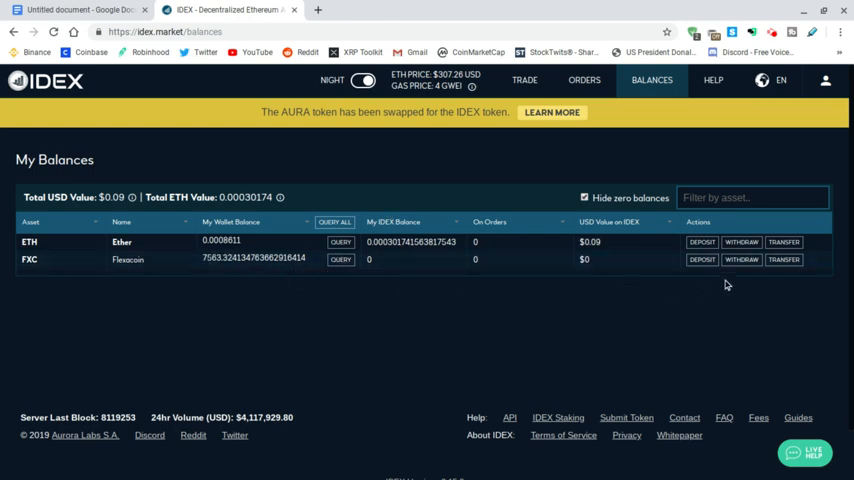
Bring up the Transfer Flexacoin (FXC) to Address form from the FXC row.
left_click(784, 260)
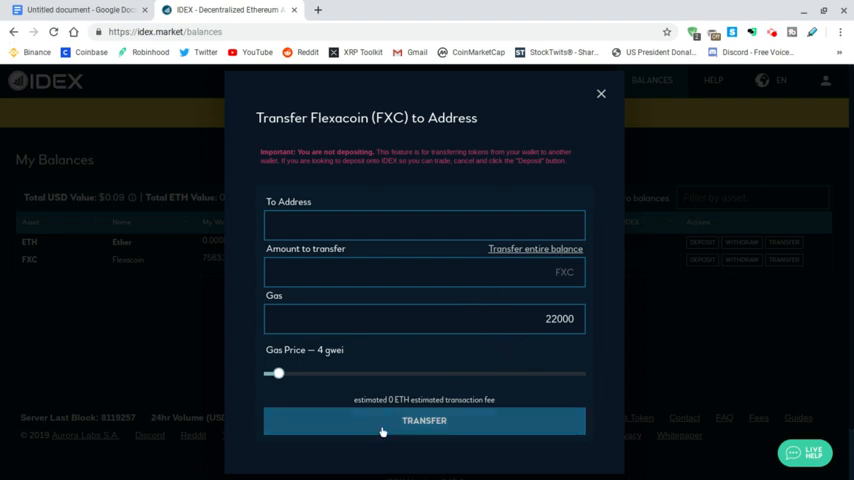
mouse_move(420, 356)
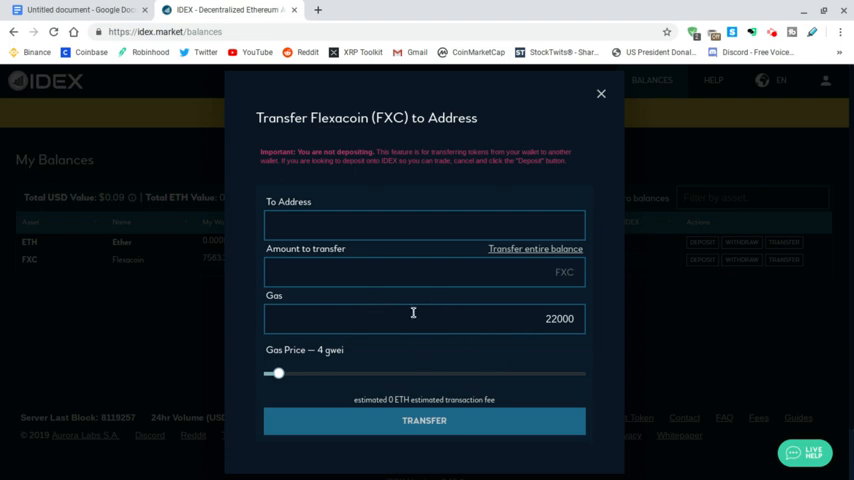
mouse_move(408, 342)
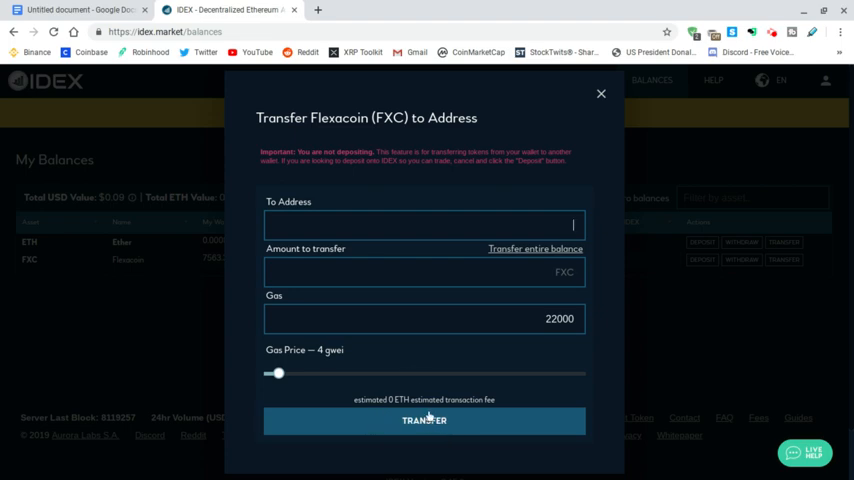
mouse_move(520, 122)
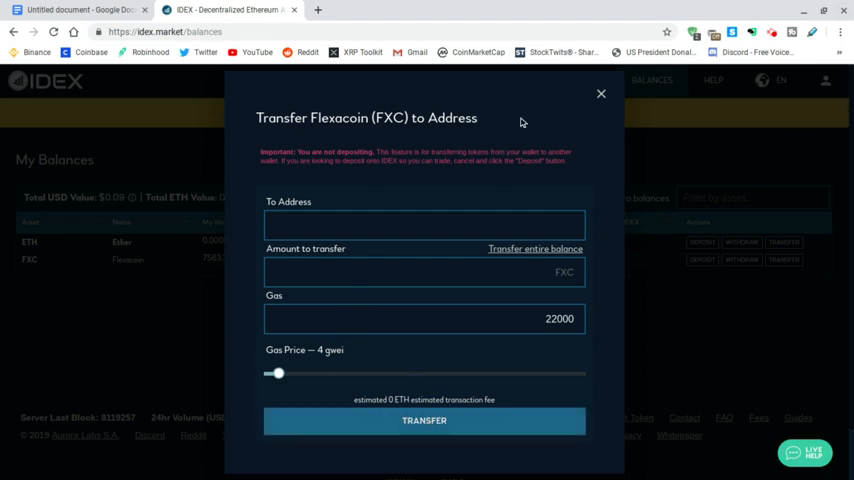
mouse_move(578, 8)
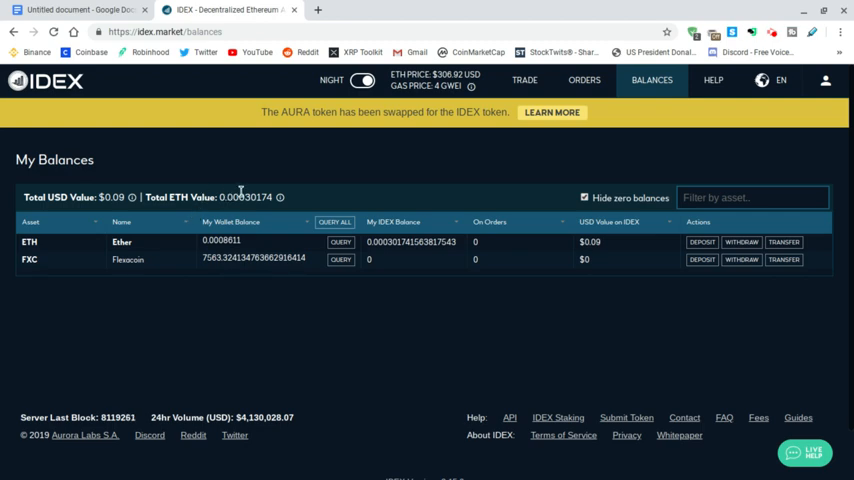
mouse_move(364, 340)
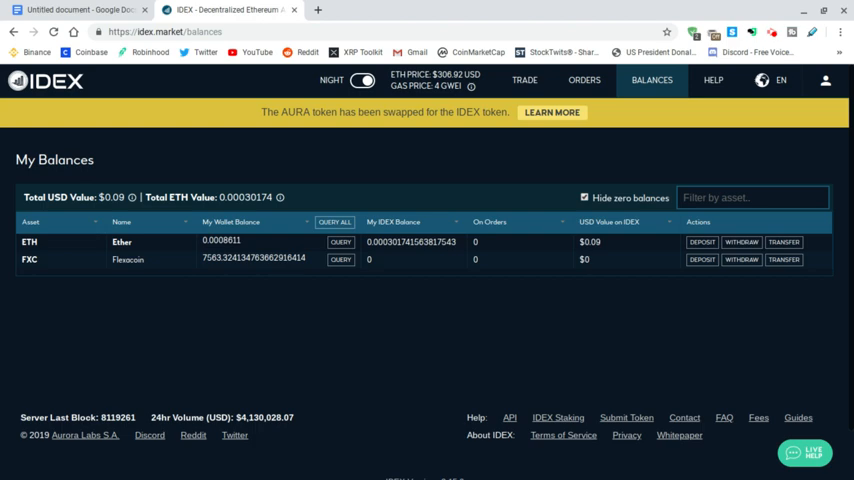
mouse_move(436, 276)
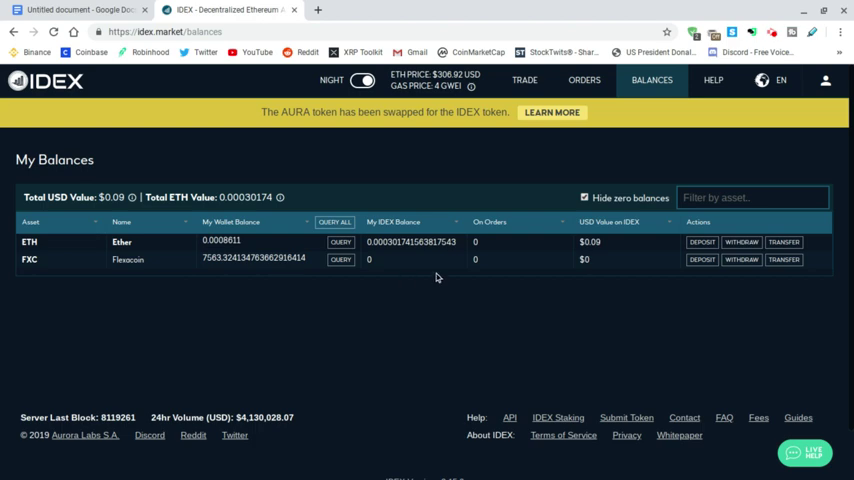